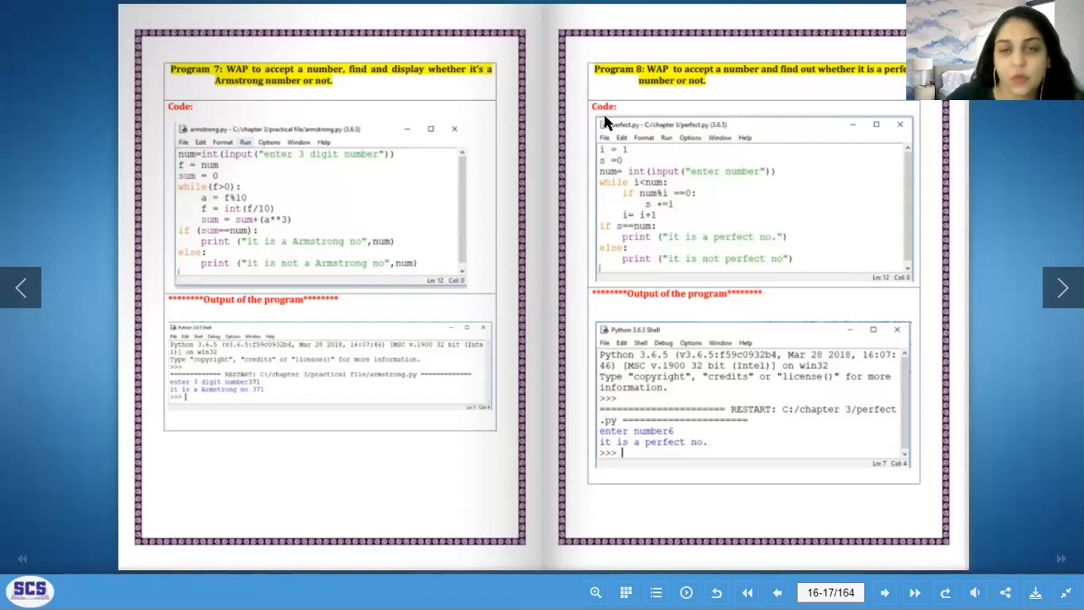
{"action": "mouse_move", "coordinate": [592, 140]}
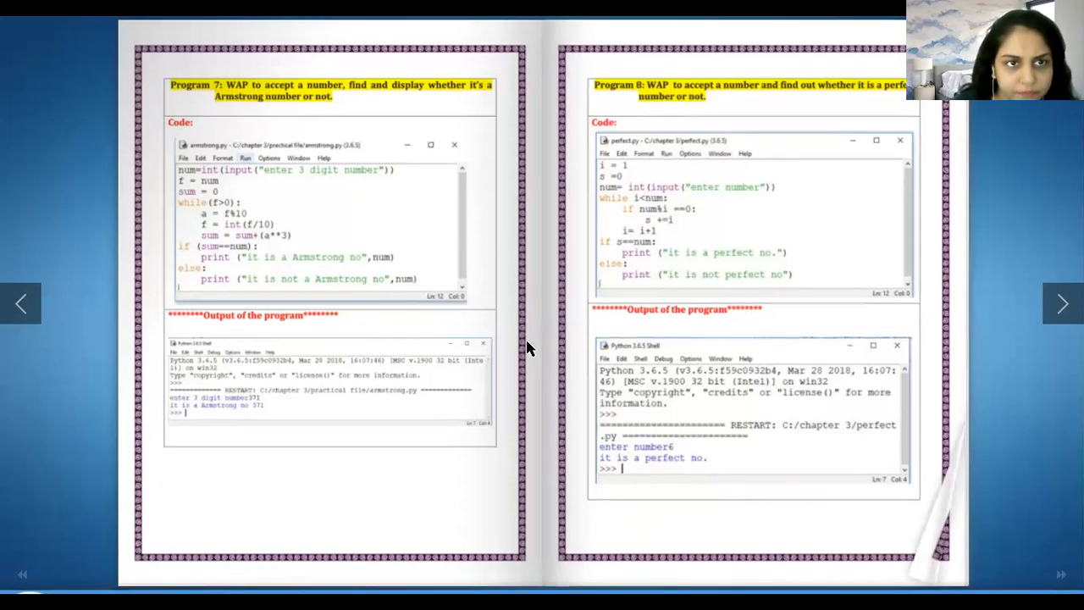
Flip between the Programs 5–8 and 11–12 spreads, settling on Programs 9–10
{"action": "left_click", "coordinate": [1063, 303]}
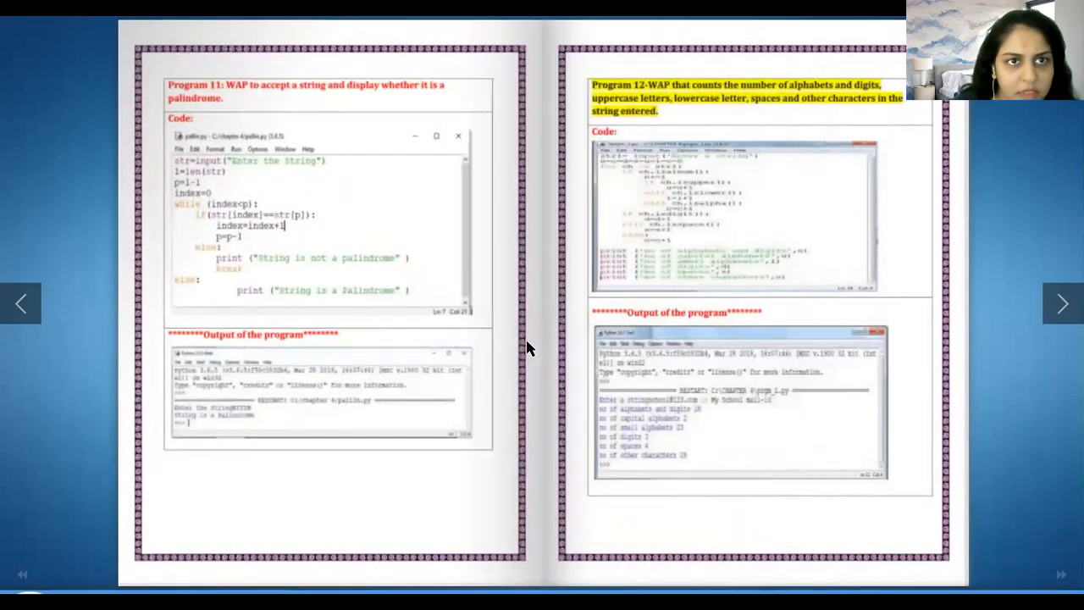
{"action": "left_click", "coordinate": [23, 302]}
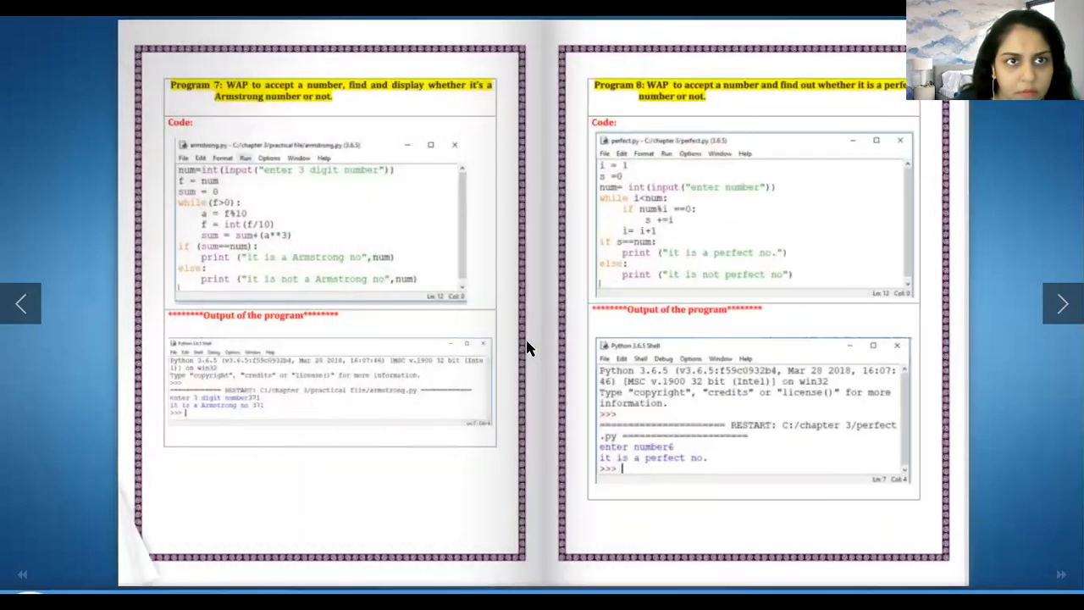
{"action": "left_click", "coordinate": [22, 300]}
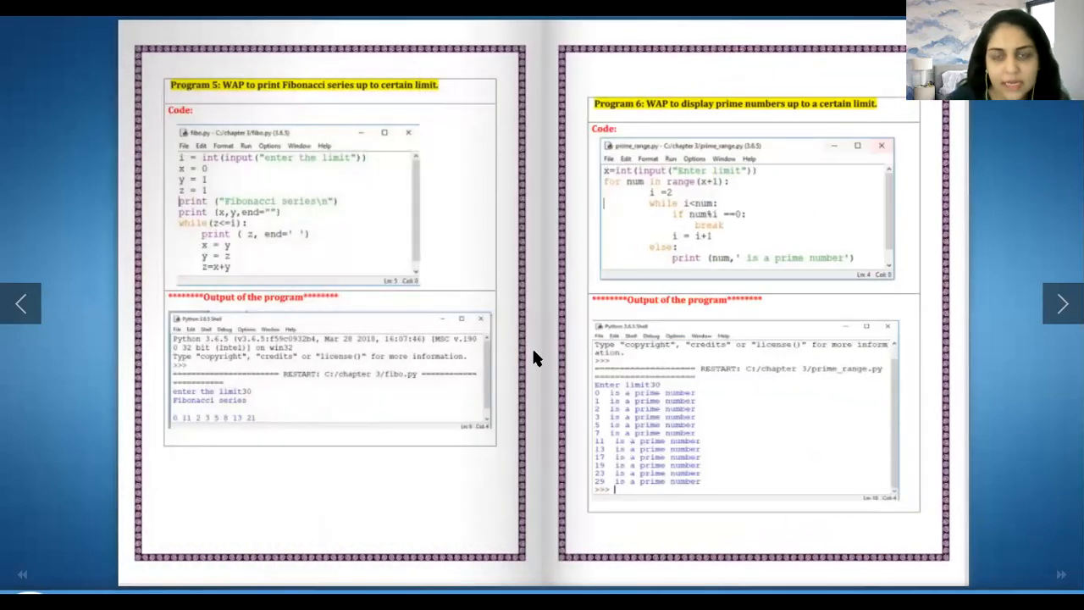
{"action": "left_click", "coordinate": [1062, 303]}
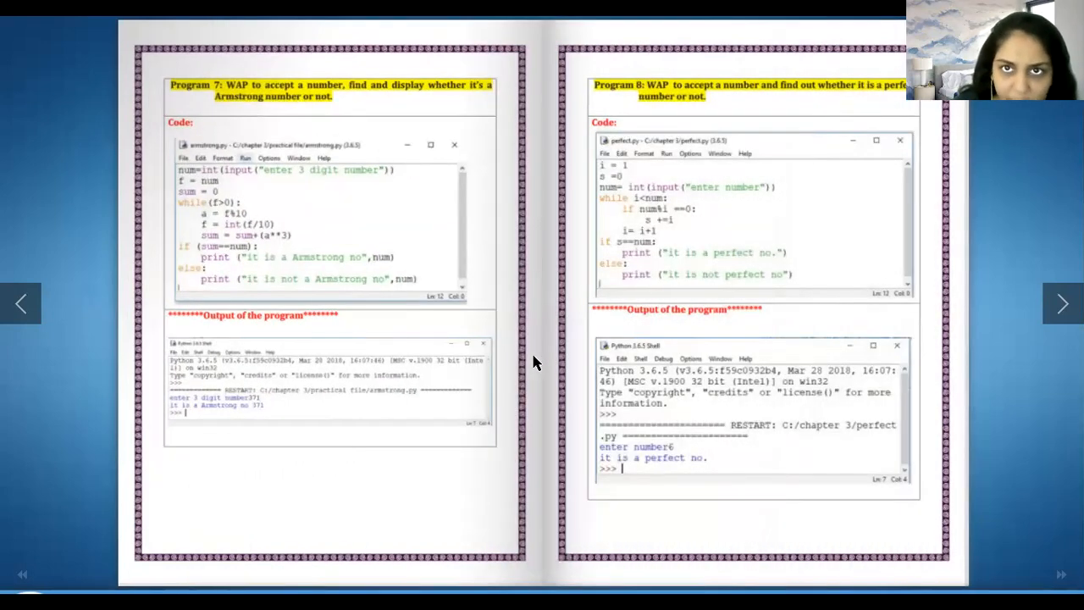
{"action": "left_click", "coordinate": [1045, 303]}
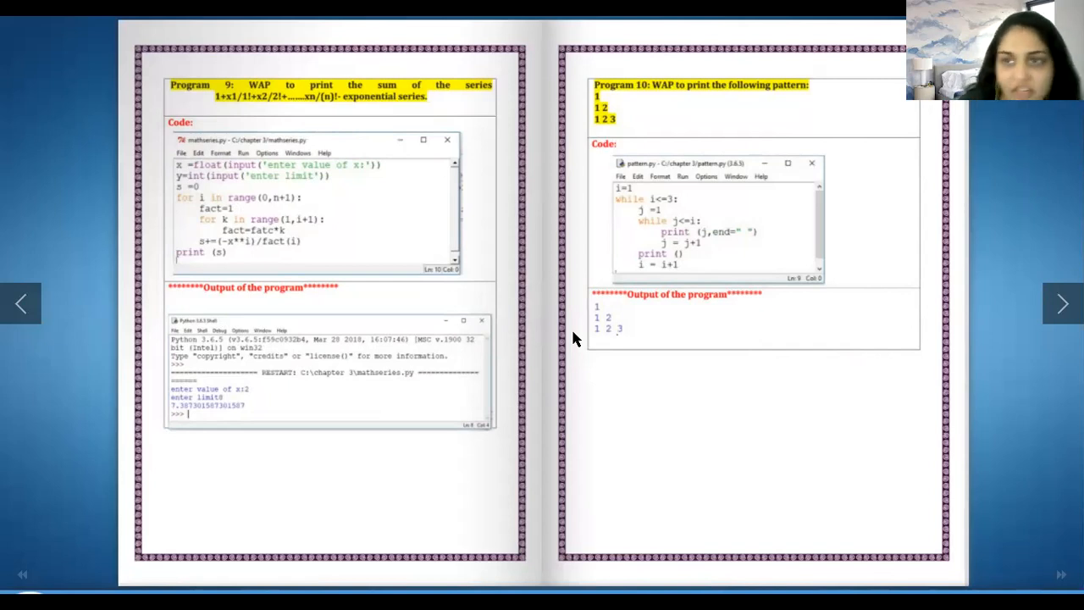
{"action": "mouse_move", "coordinate": [651, 17]}
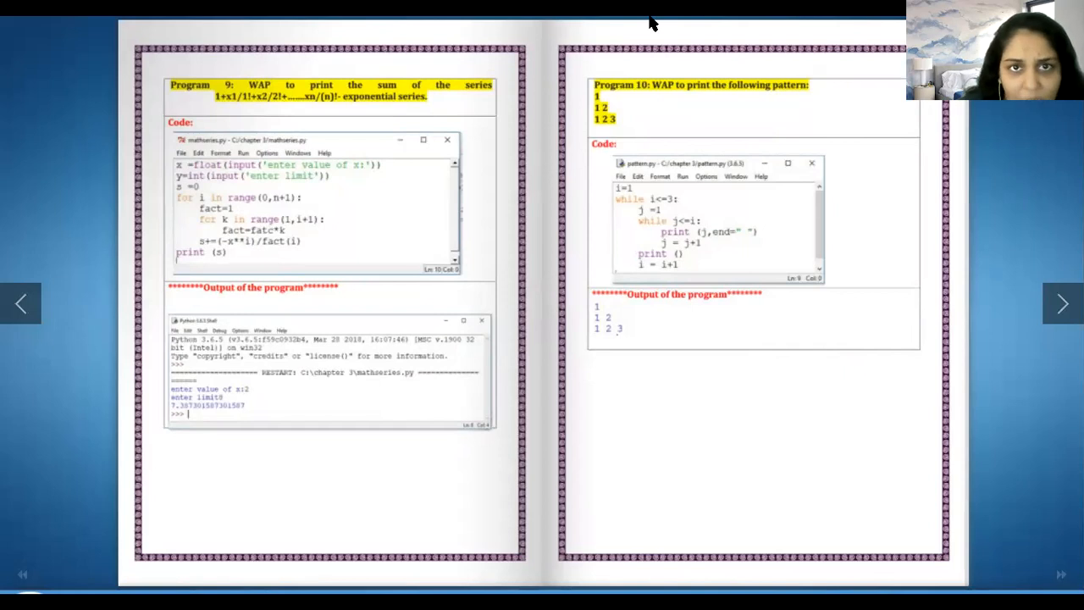
{"action": "mouse_move", "coordinate": [344, 200]}
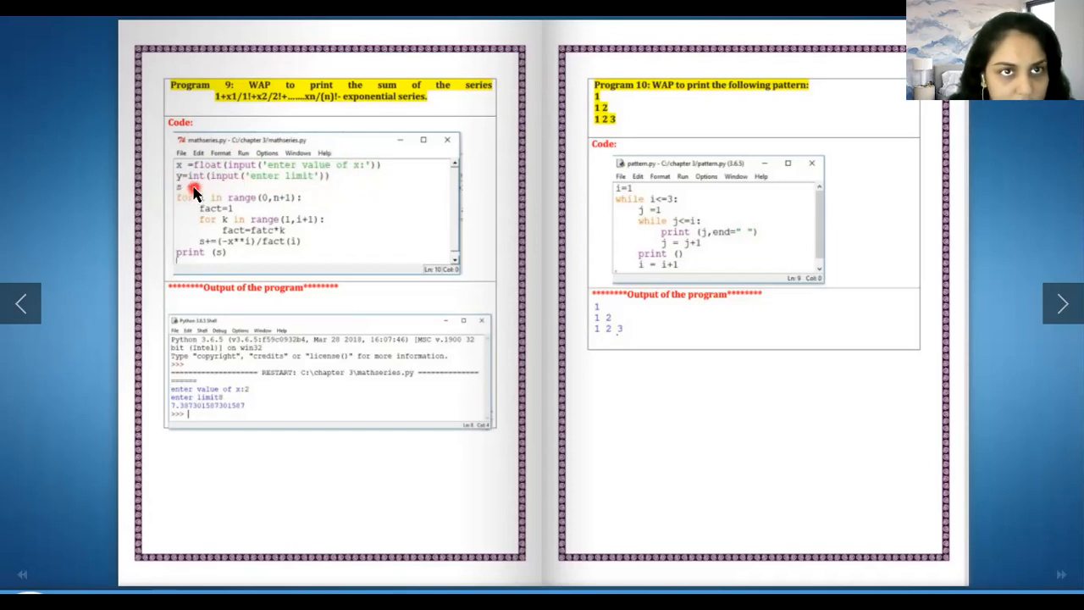
{"action": "mouse_move", "coordinate": [351, 177]}
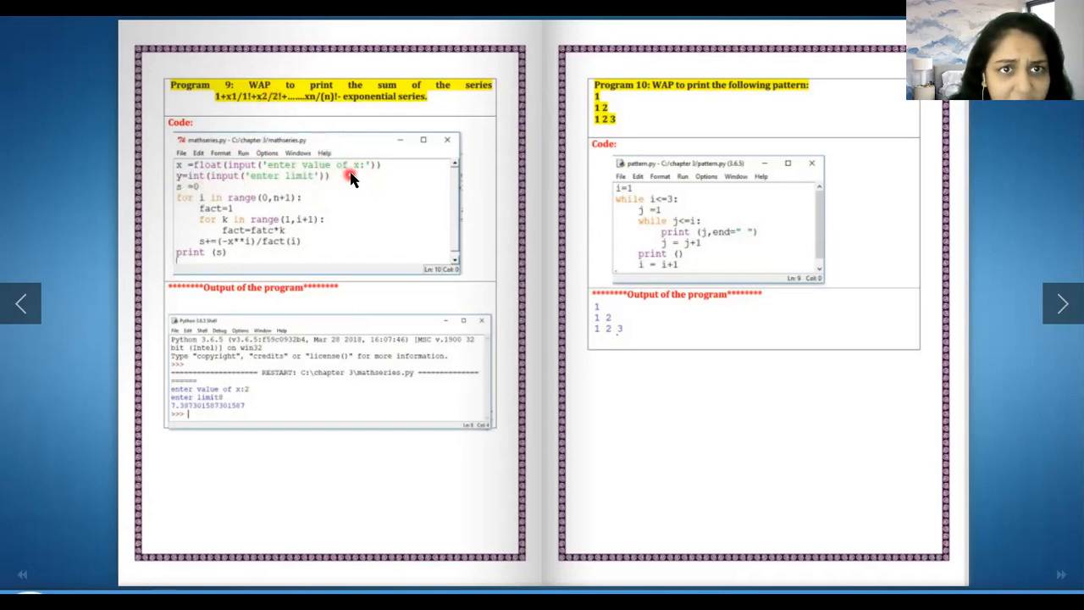
{"action": "mouse_move", "coordinate": [317, 102]}
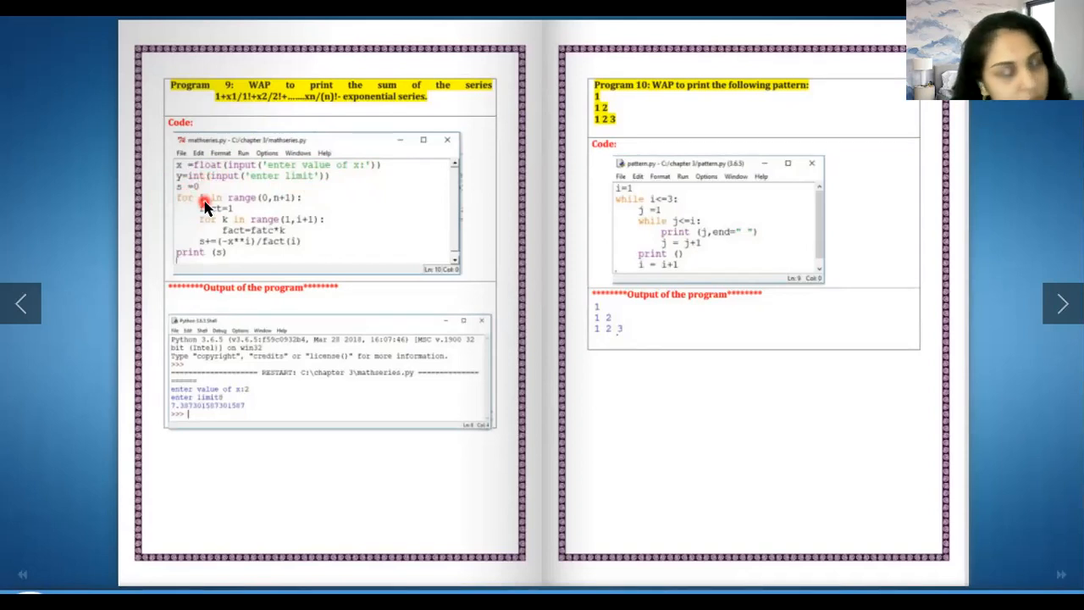
{"action": "mouse_move", "coordinate": [247, 204]}
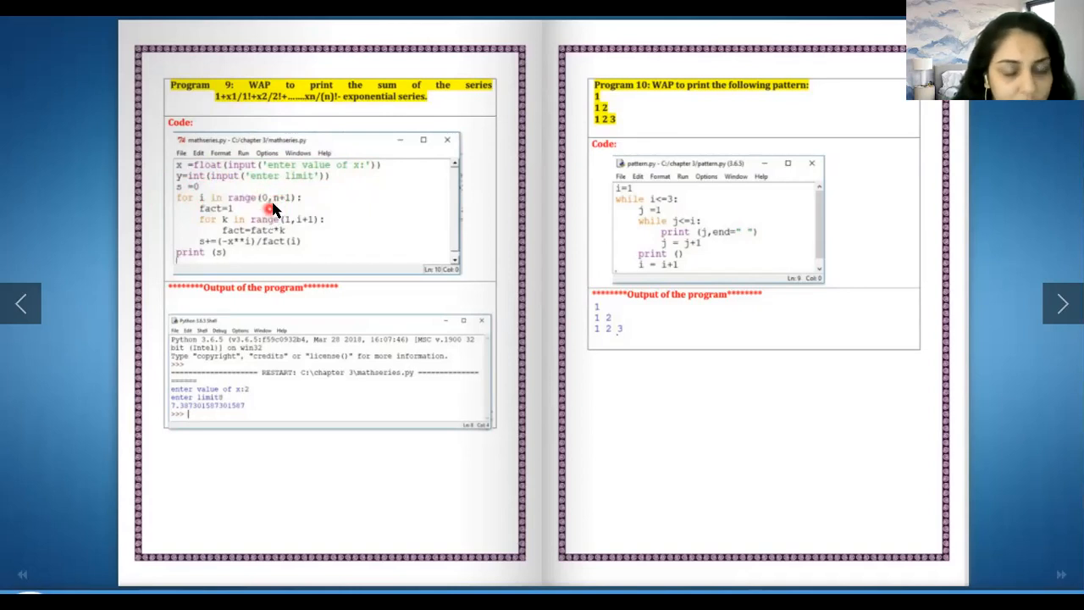
{"action": "mouse_move", "coordinate": [302, 192]}
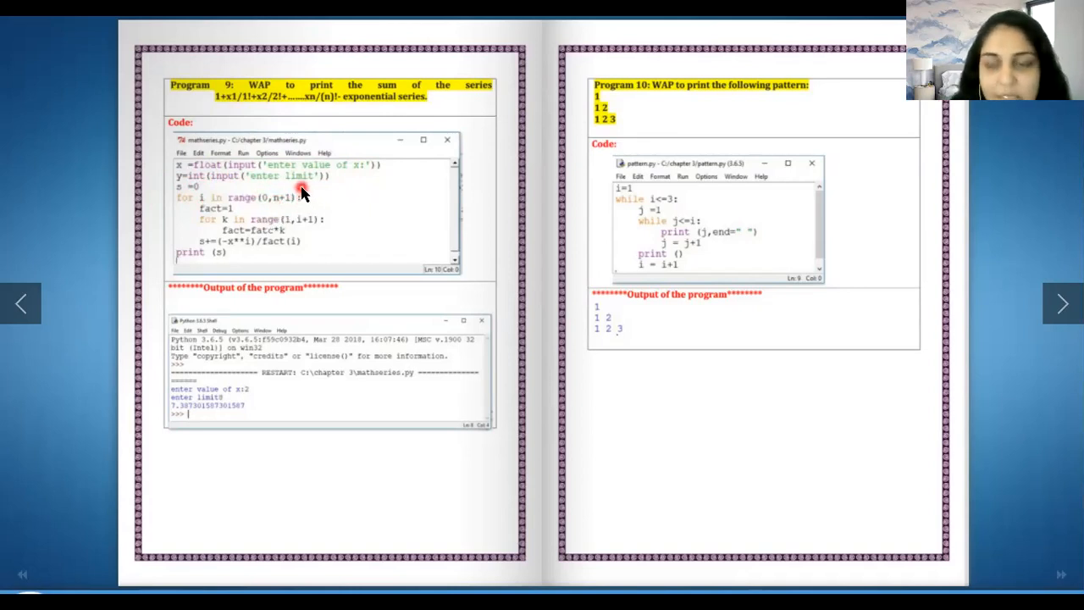
{"action": "mouse_move", "coordinate": [255, 220]}
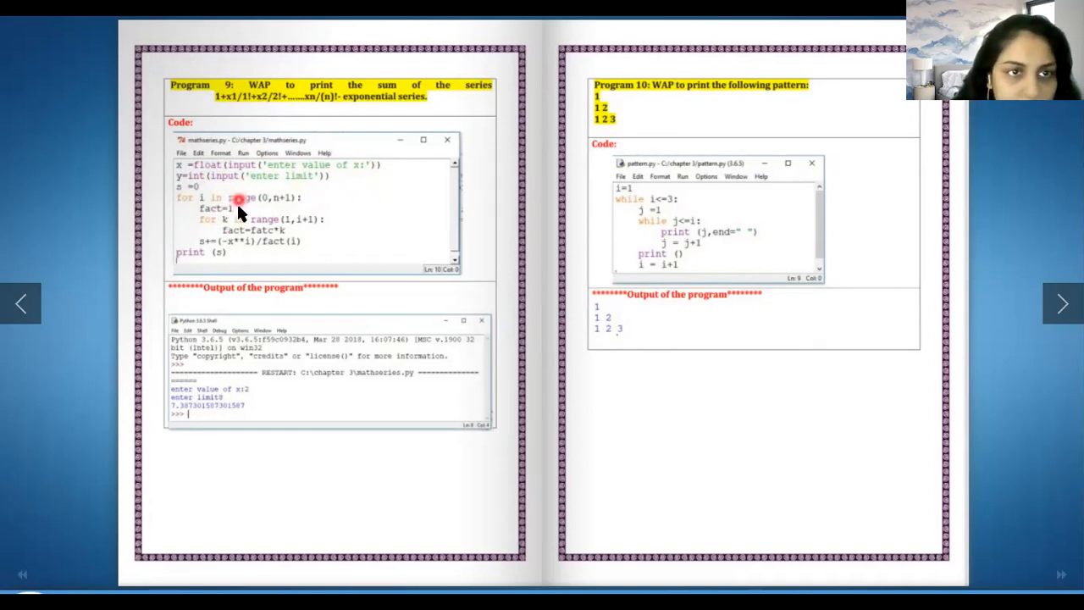
{"action": "mouse_move", "coordinate": [224, 247]}
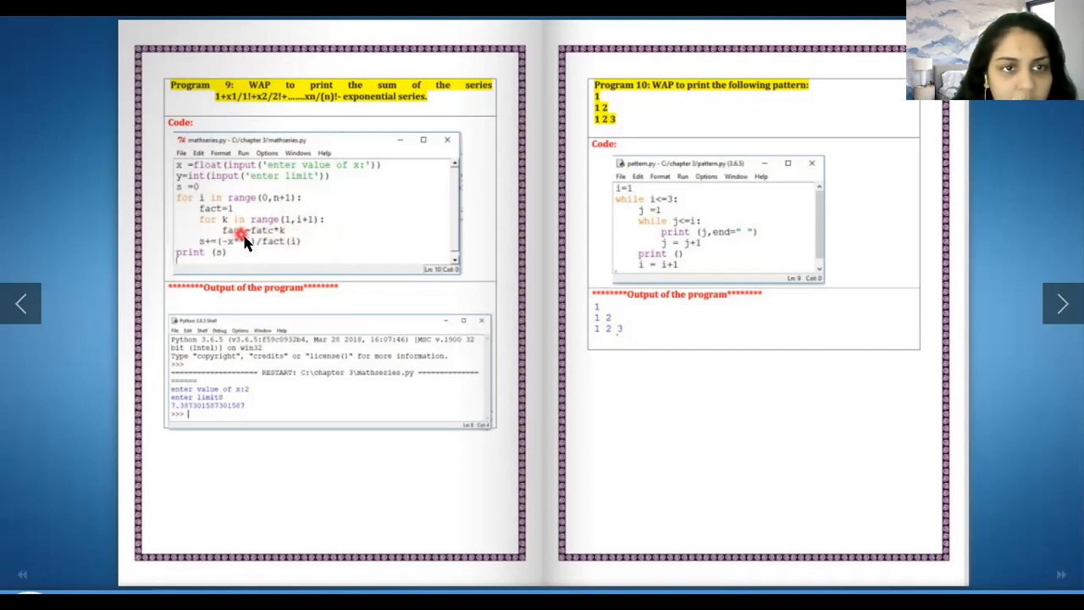
{"action": "mouse_move", "coordinate": [251, 252]}
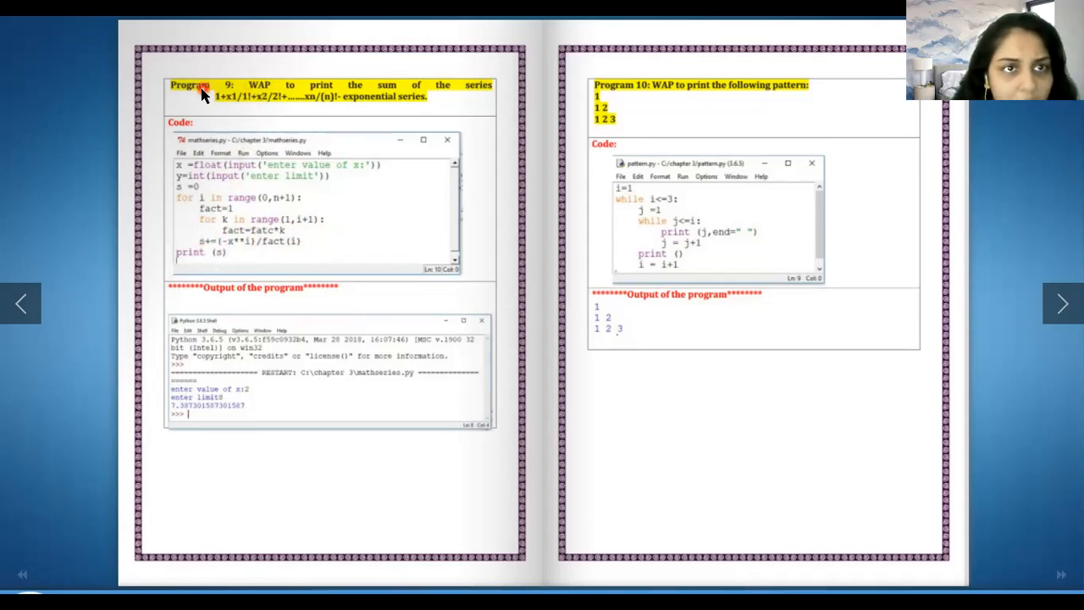
{"action": "mouse_move", "coordinate": [229, 250]}
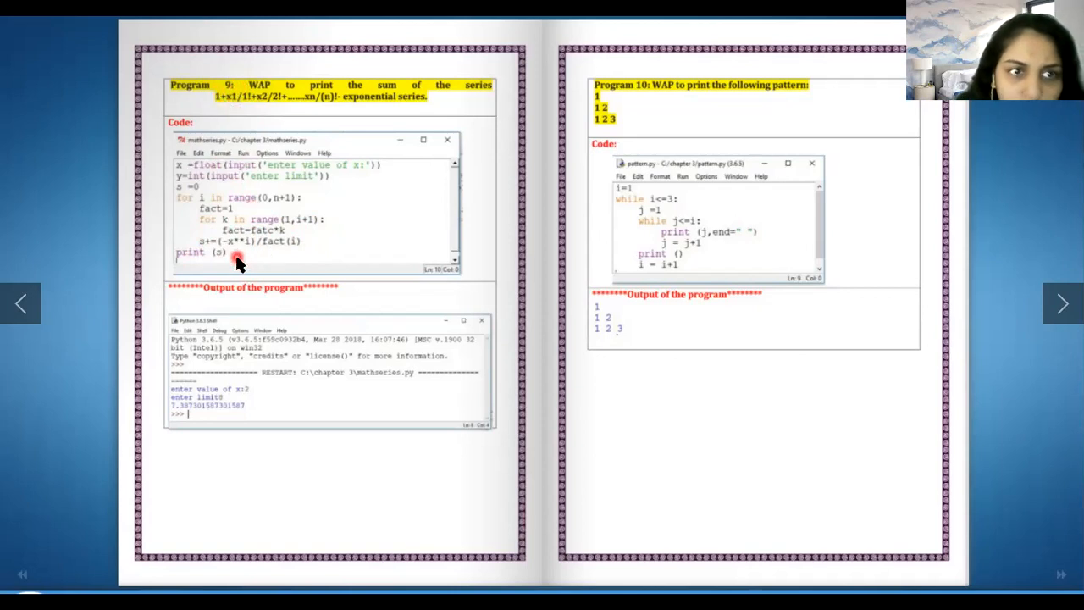
{"action": "mouse_move", "coordinate": [245, 259]}
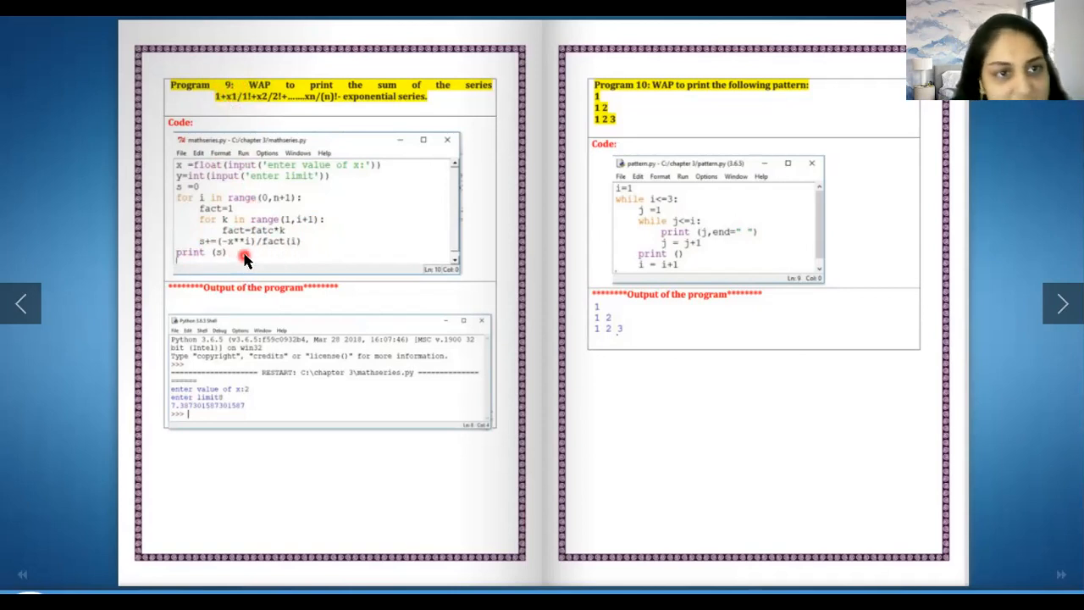
{"action": "mouse_move", "coordinate": [251, 230]}
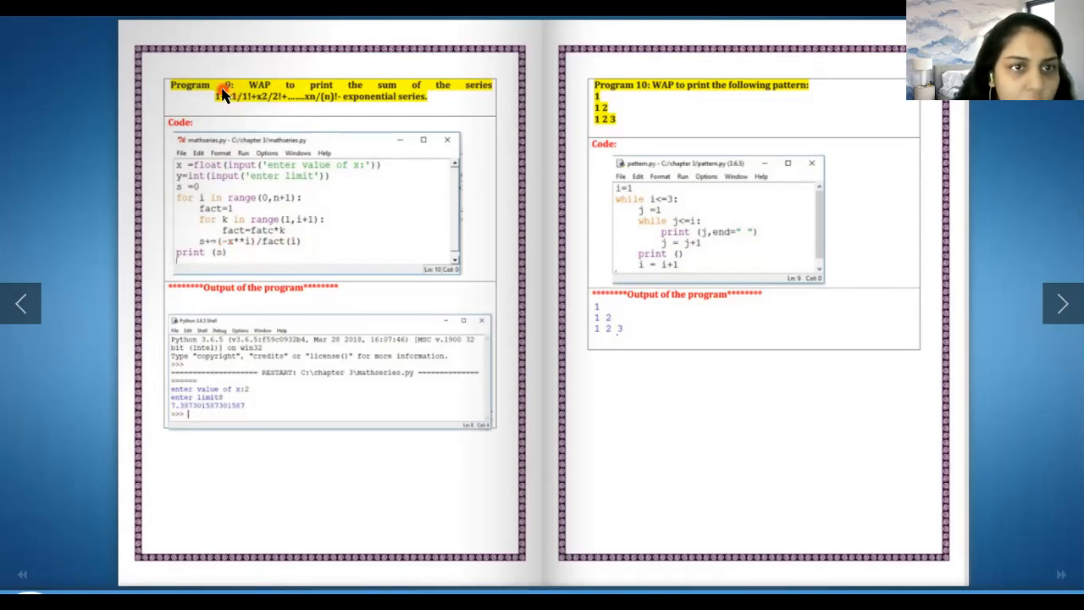
{"action": "mouse_move", "coordinate": [246, 259]}
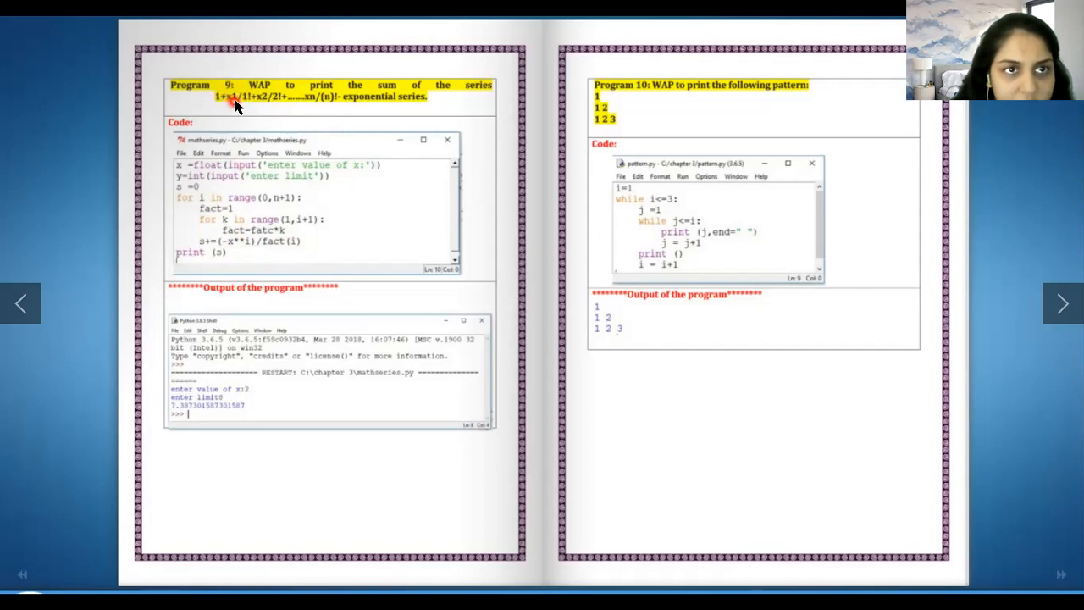
{"action": "mouse_move", "coordinate": [267, 259]}
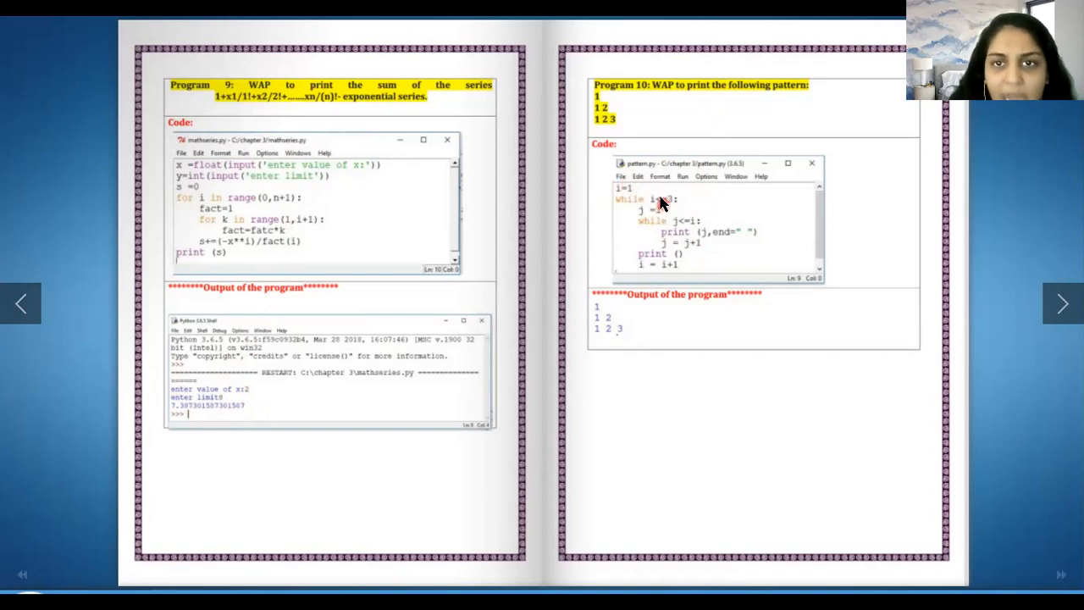
{"action": "mouse_move", "coordinate": [636, 210]}
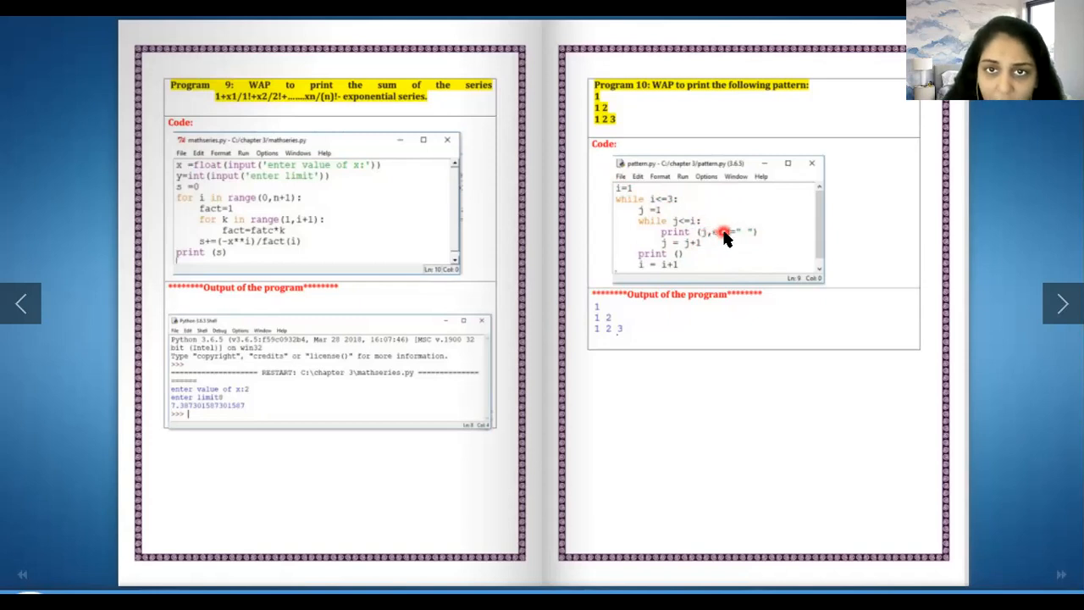
{"action": "mouse_move", "coordinate": [600, 324]}
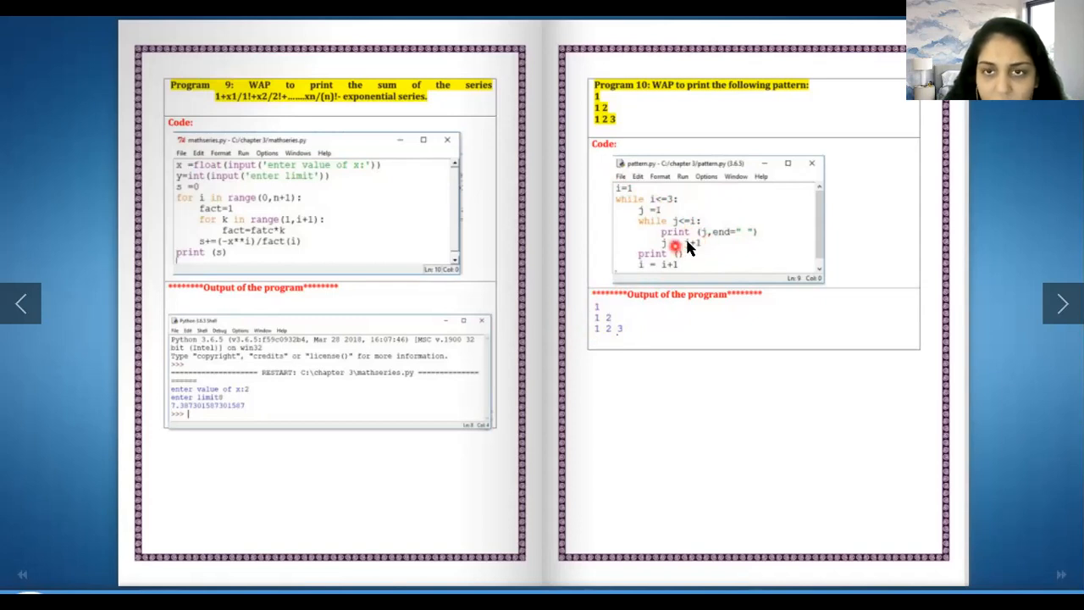
{"action": "mouse_move", "coordinate": [656, 309]}
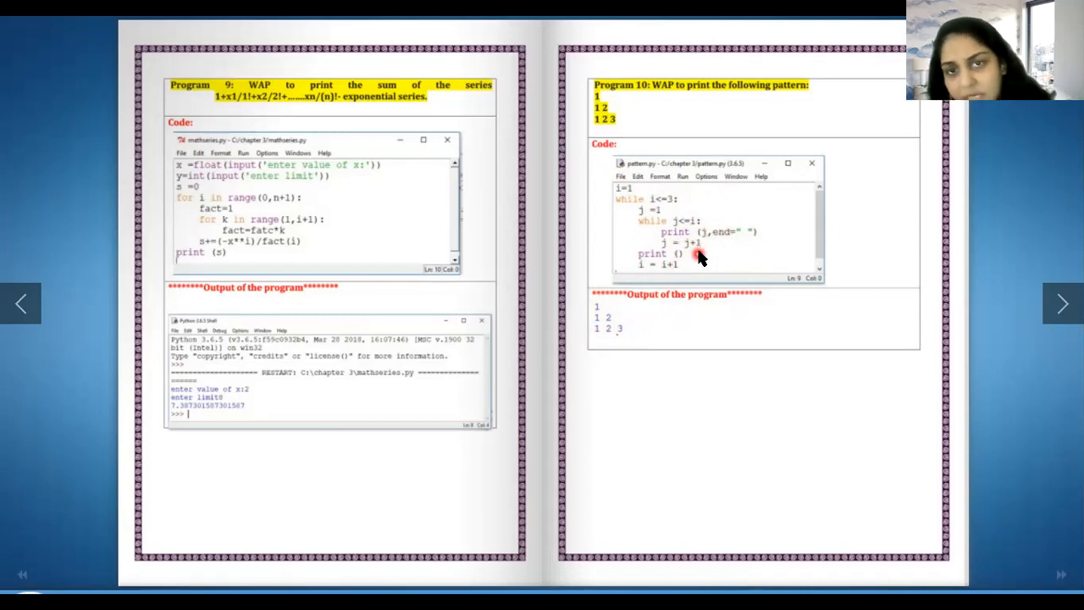
{"action": "mouse_move", "coordinate": [704, 234]}
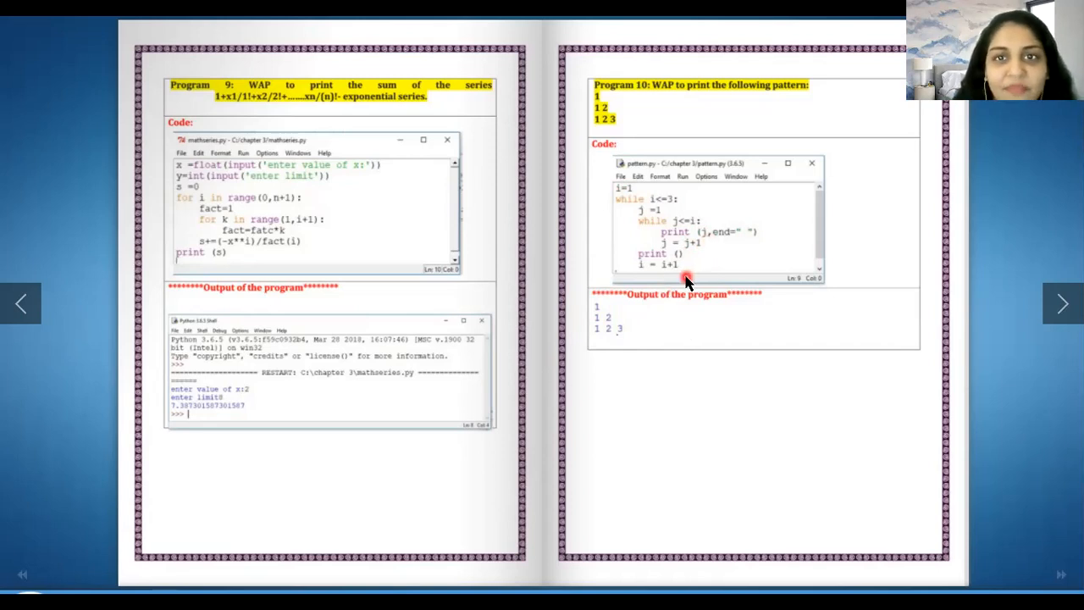
{"action": "left_click", "coordinate": [1058, 303]}
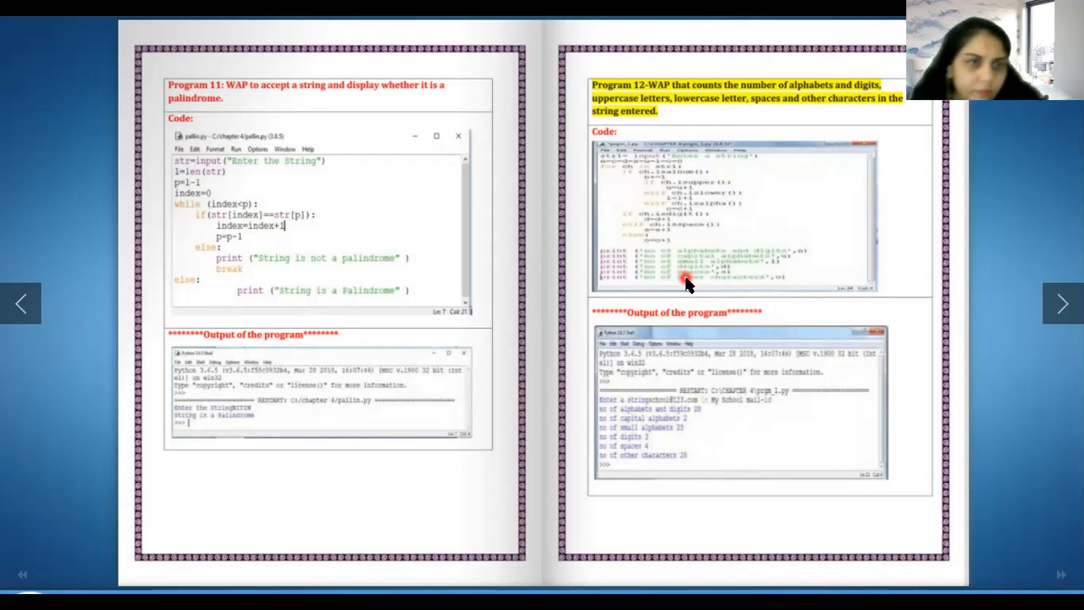
{"action": "mouse_move", "coordinate": [580, 246]}
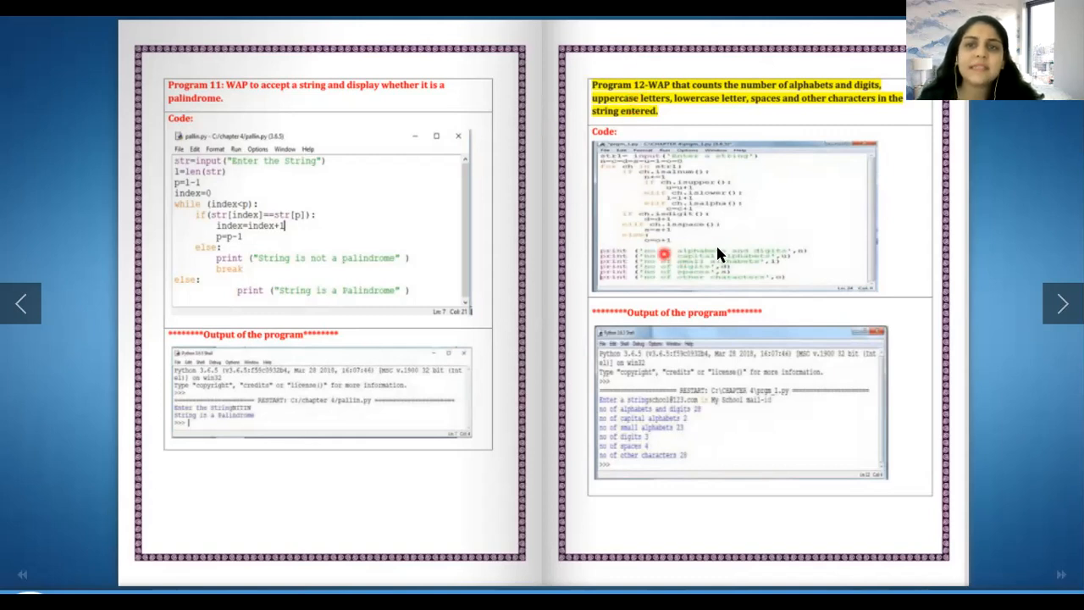
{"action": "mouse_move", "coordinate": [810, 154]}
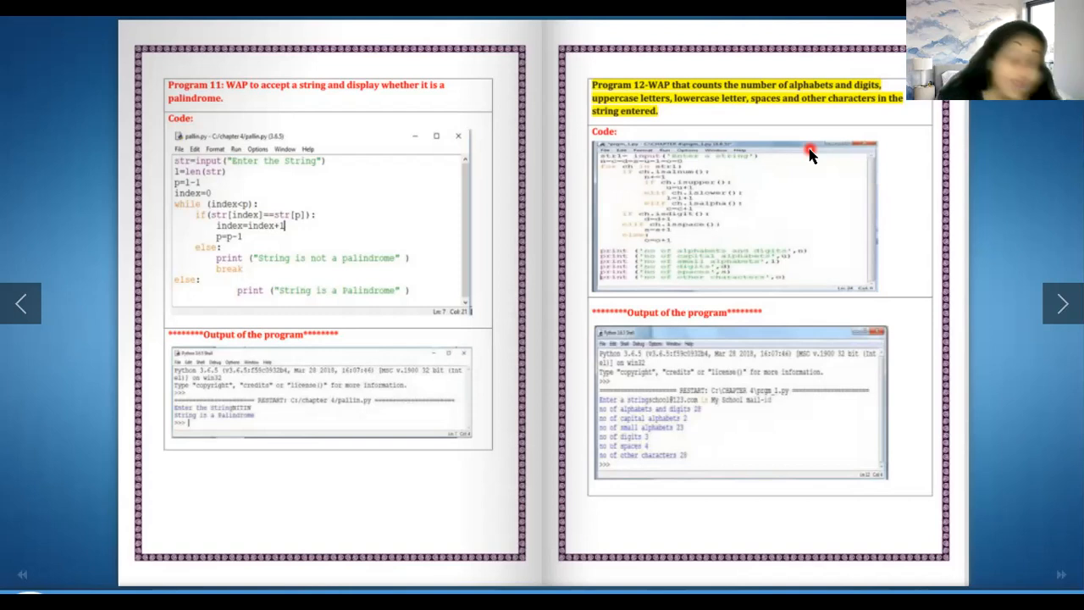
{"action": "mouse_move", "coordinate": [787, 160]}
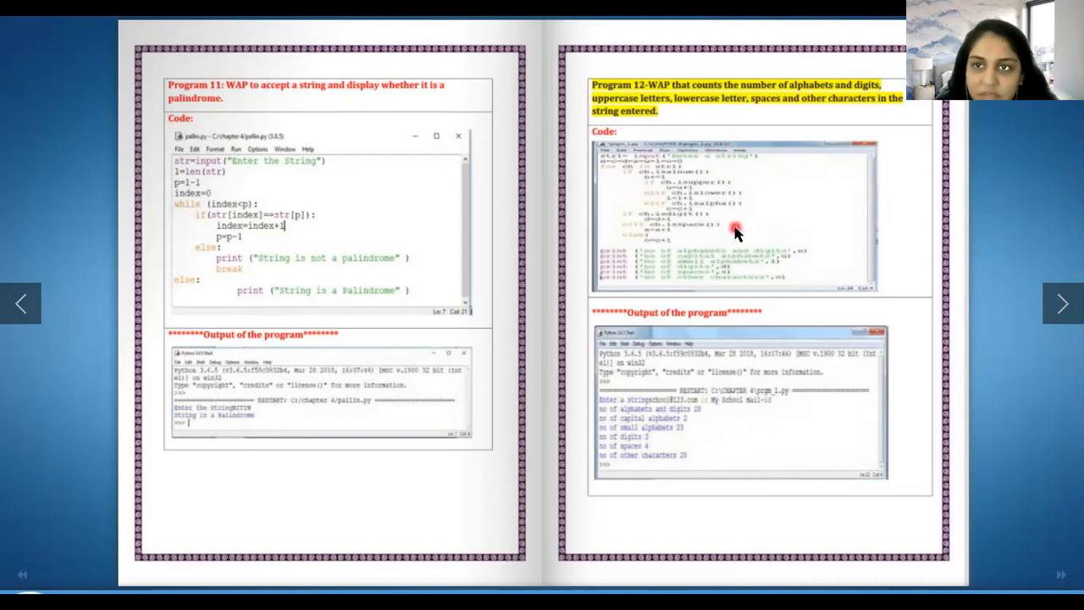
{"action": "mouse_move", "coordinate": [770, 231]}
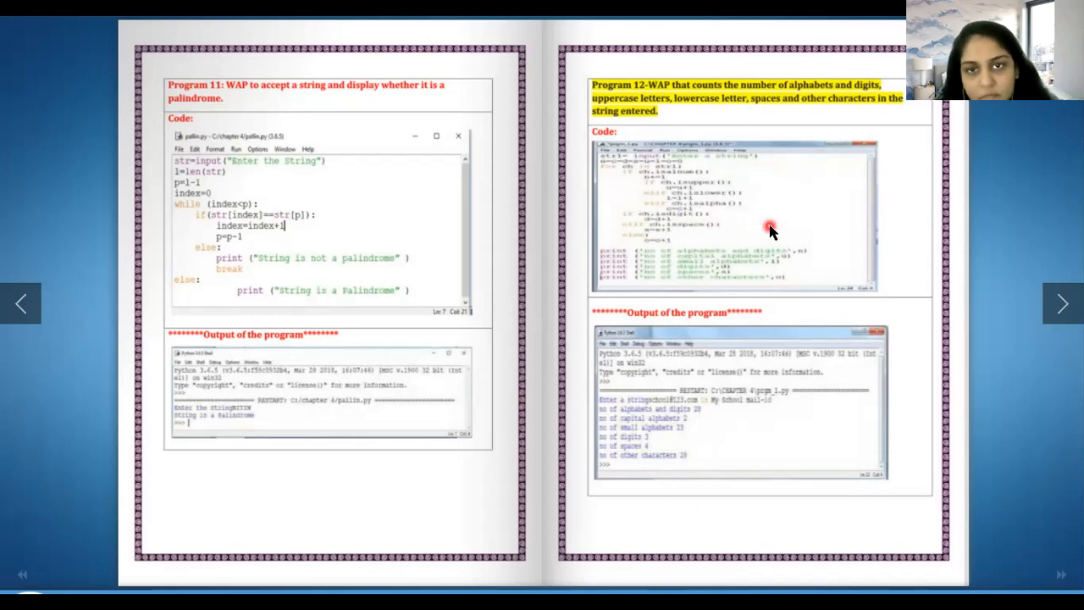
Advance one spread to Program 13's word capitalisation and Program 14's odd-number removal
{"action": "left_click", "coordinate": [1062, 303]}
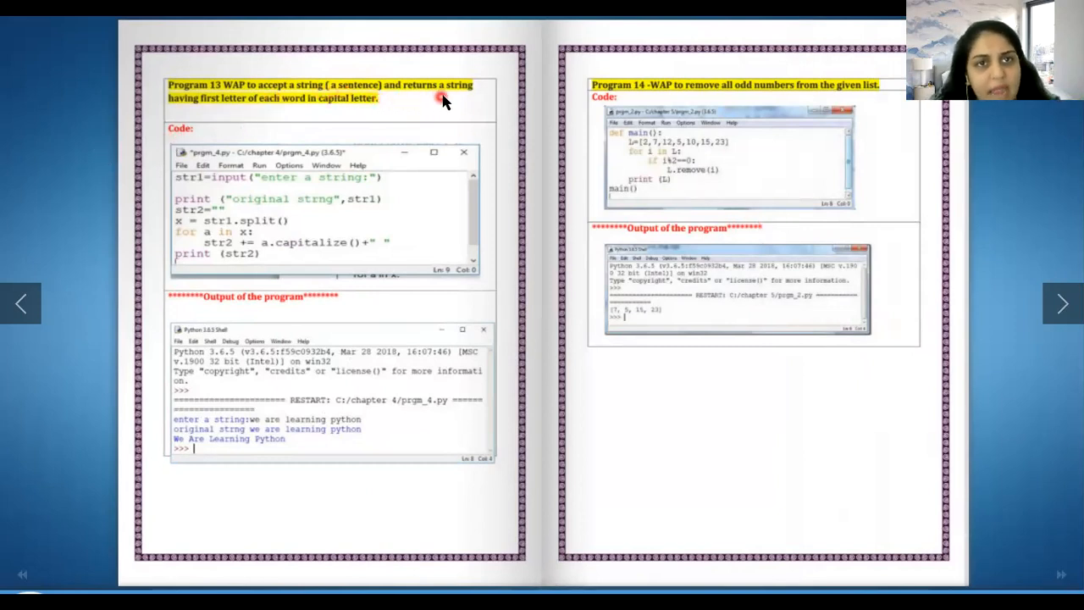
{"action": "mouse_move", "coordinate": [271, 125]}
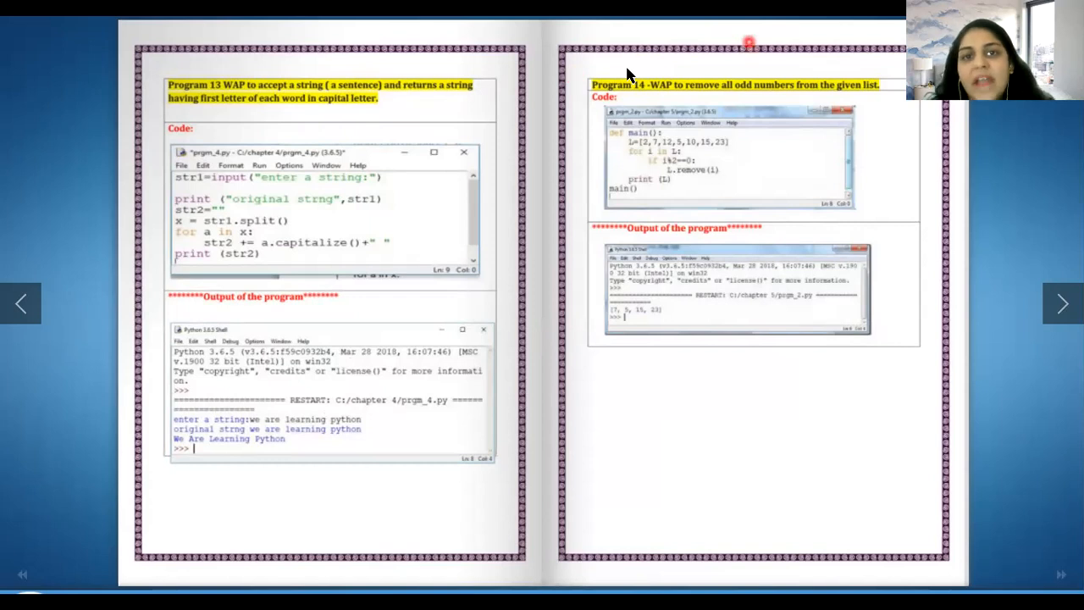
{"action": "mouse_move", "coordinate": [811, 99]}
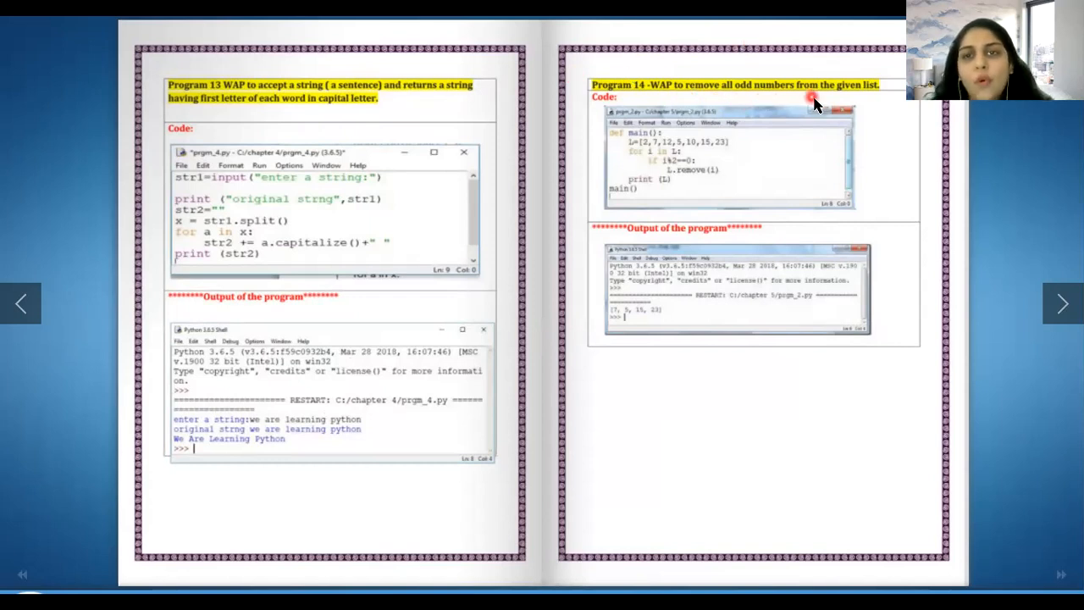
{"action": "mouse_move", "coordinate": [716, 166]}
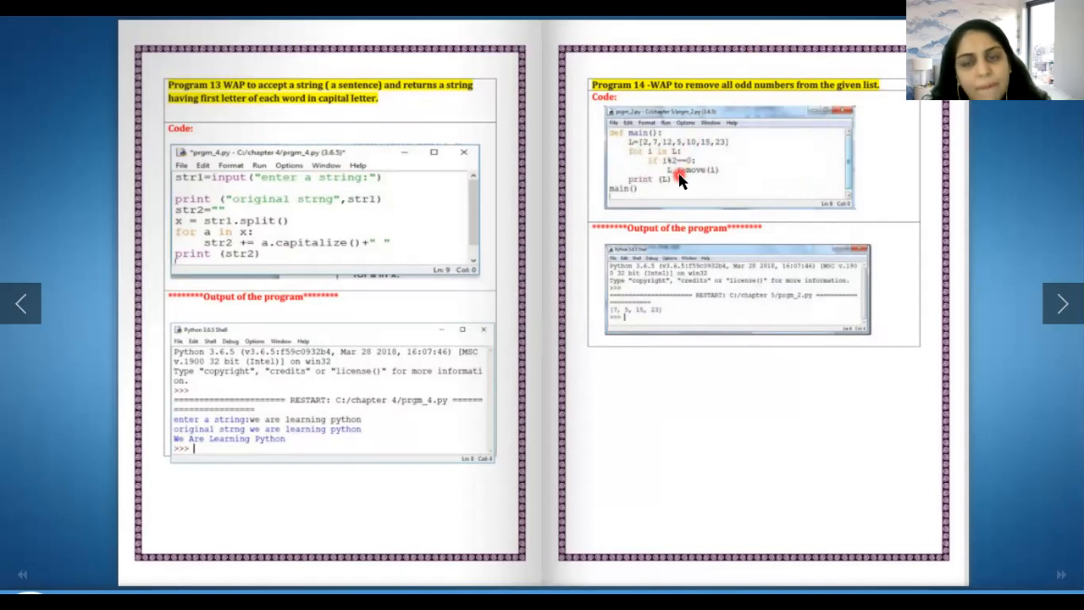
{"action": "mouse_move", "coordinate": [707, 184]}
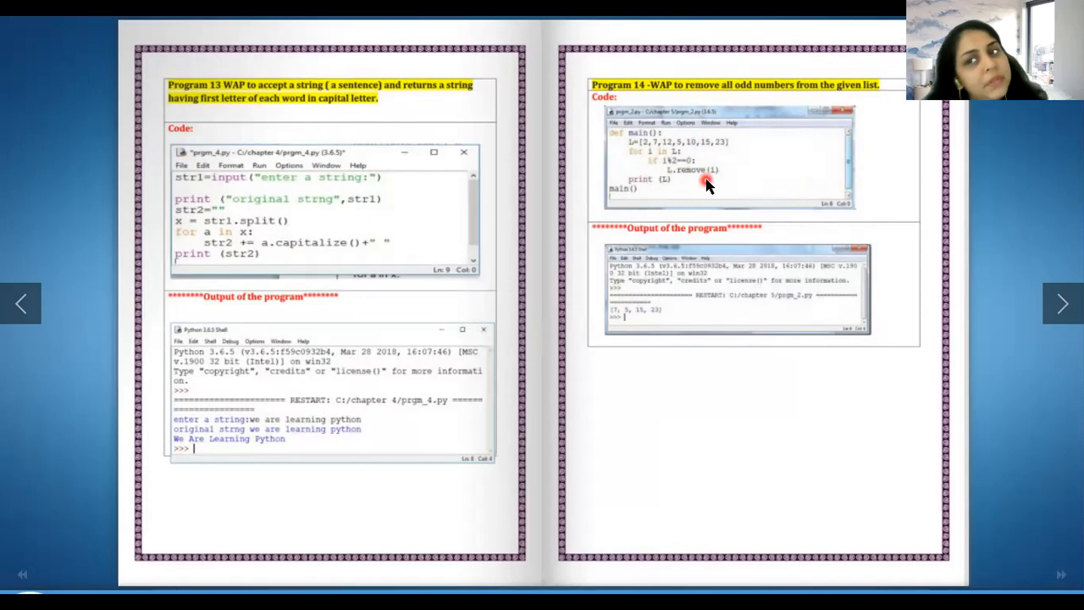
Advance one spread to Program 15's second largest element and Program 16's cumulative list
{"action": "left_click", "coordinate": [1040, 303]}
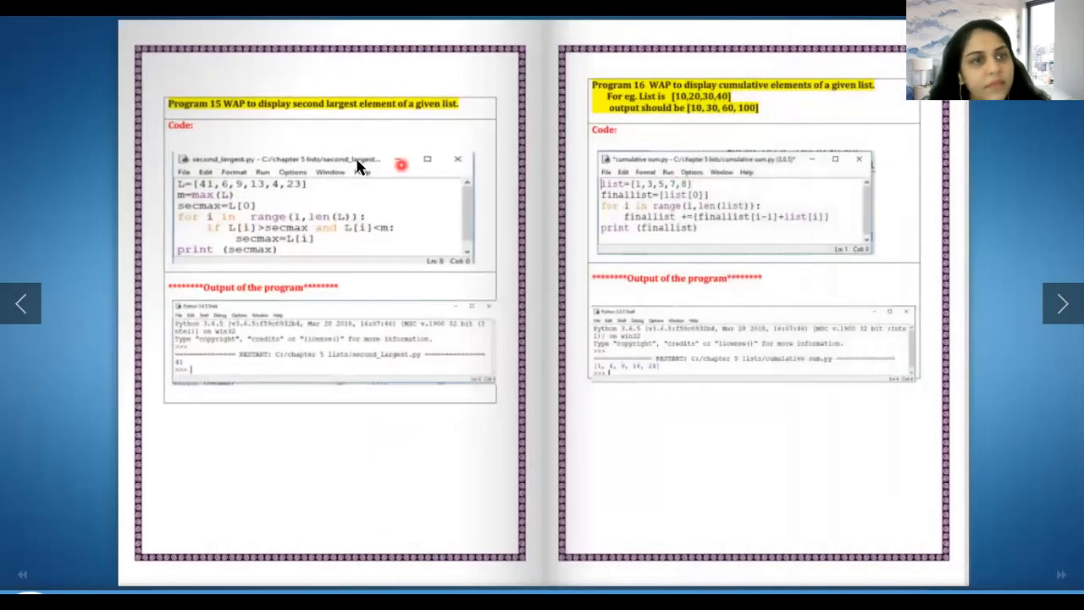
{"action": "mouse_move", "coordinate": [338, 121]}
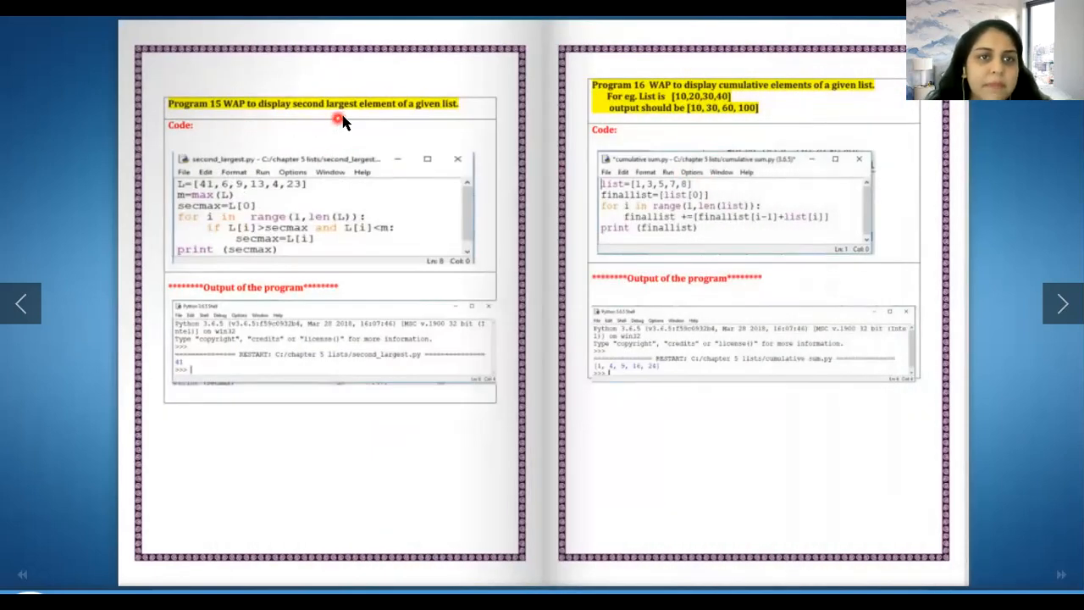
{"action": "mouse_move", "coordinate": [492, 117]}
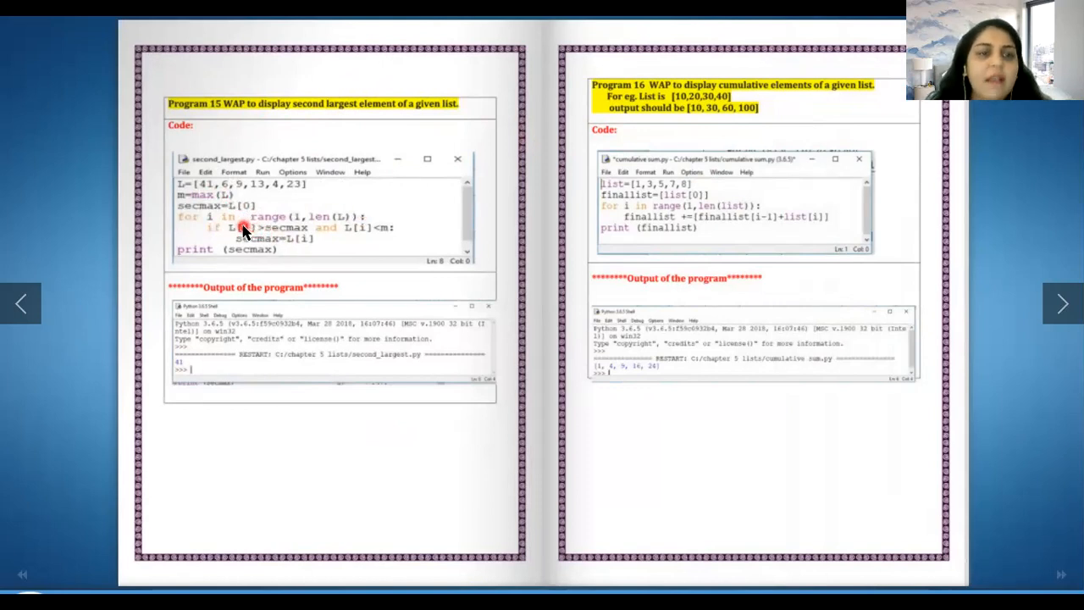
{"action": "mouse_move", "coordinate": [305, 223]}
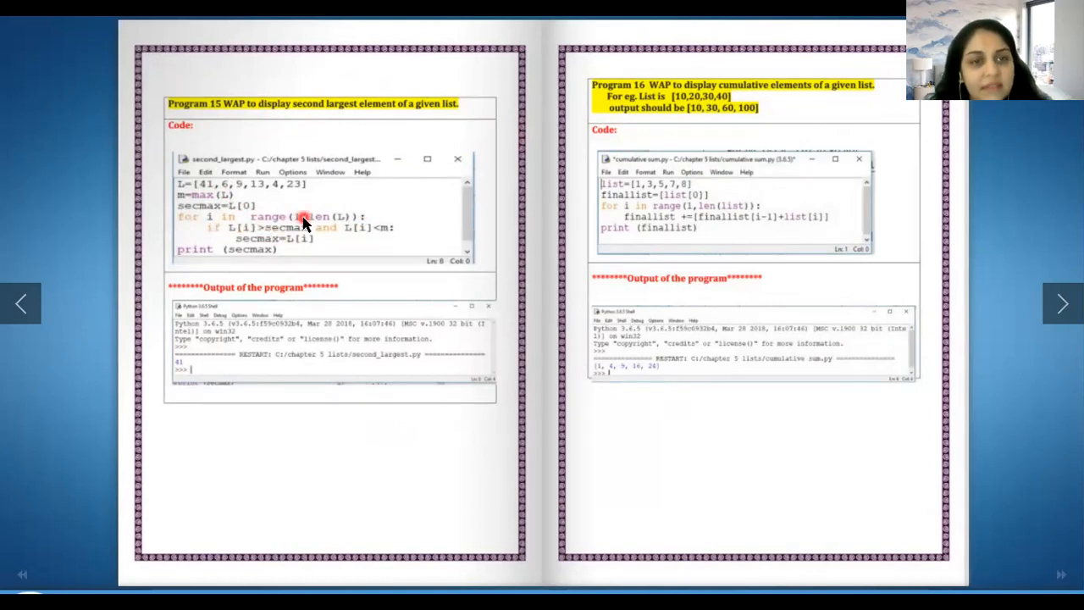
{"action": "mouse_move", "coordinate": [394, 212]}
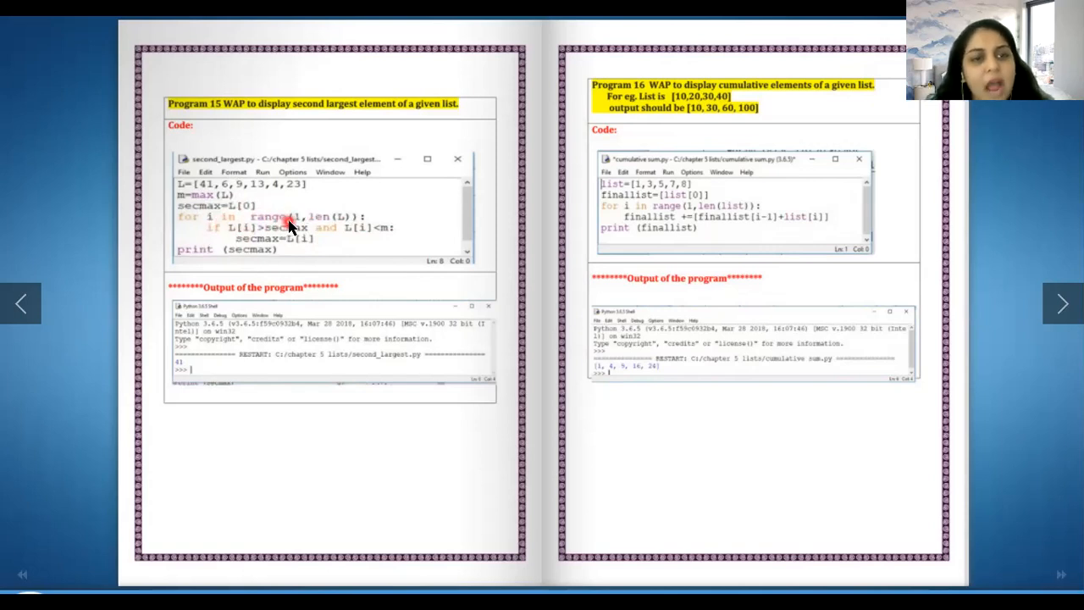
{"action": "mouse_move", "coordinate": [310, 227]}
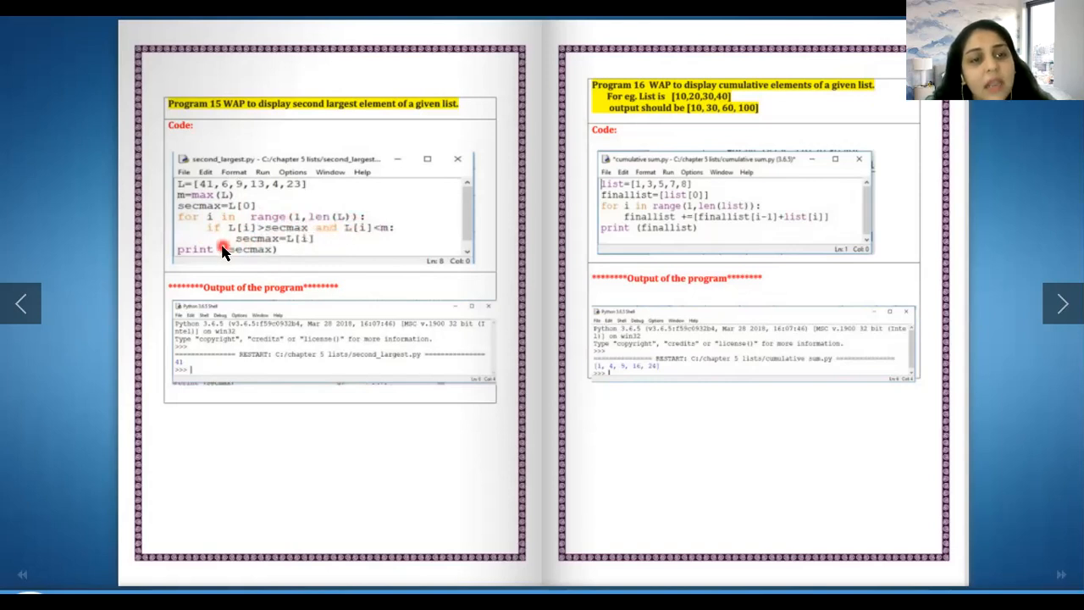
{"action": "mouse_move", "coordinate": [256, 218]}
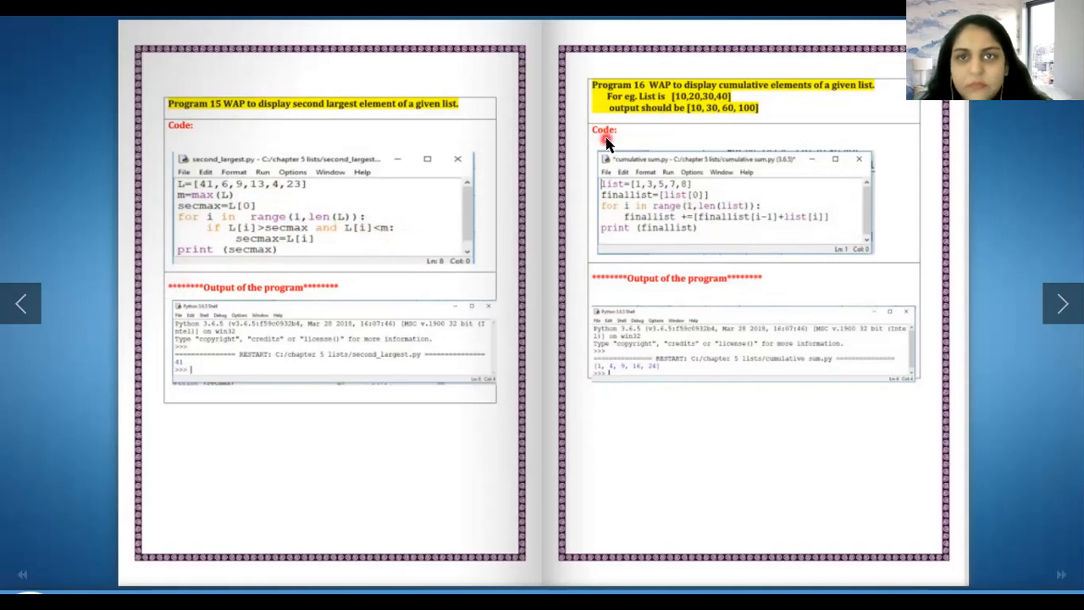
{"action": "mouse_move", "coordinate": [818, 102]}
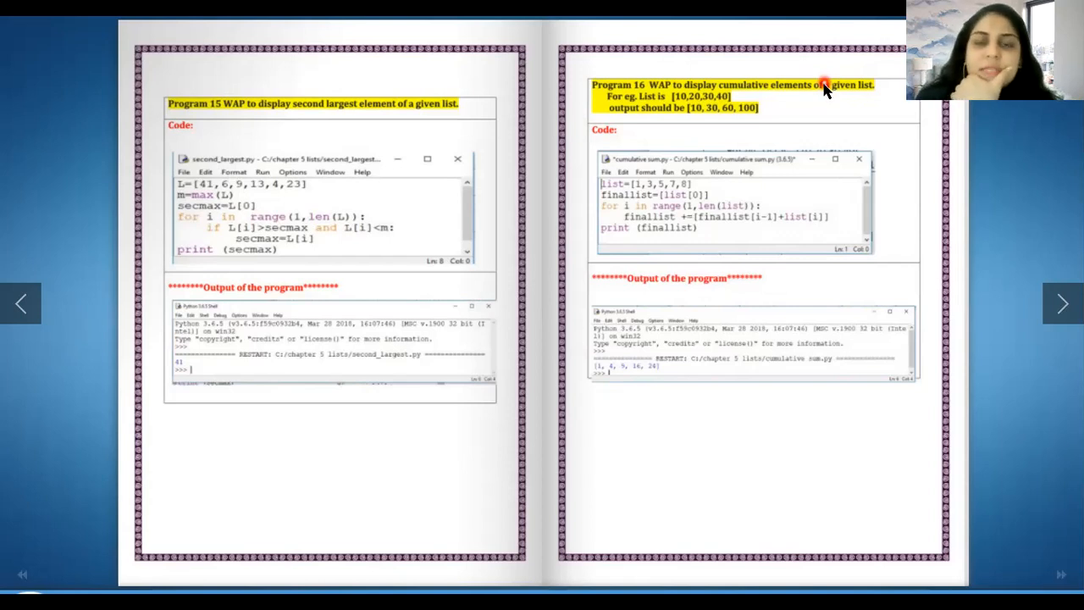
Advance to Programs 17–18, overshoot to 19–20, then return to 17–18
{"action": "left_click", "coordinate": [1063, 303]}
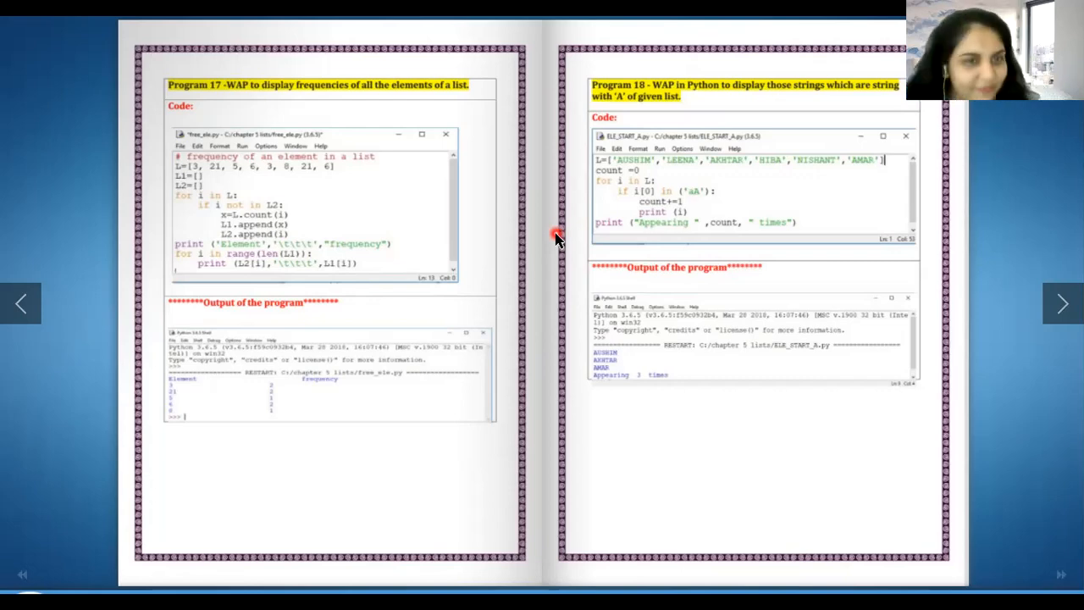
{"action": "left_click", "coordinate": [1058, 303]}
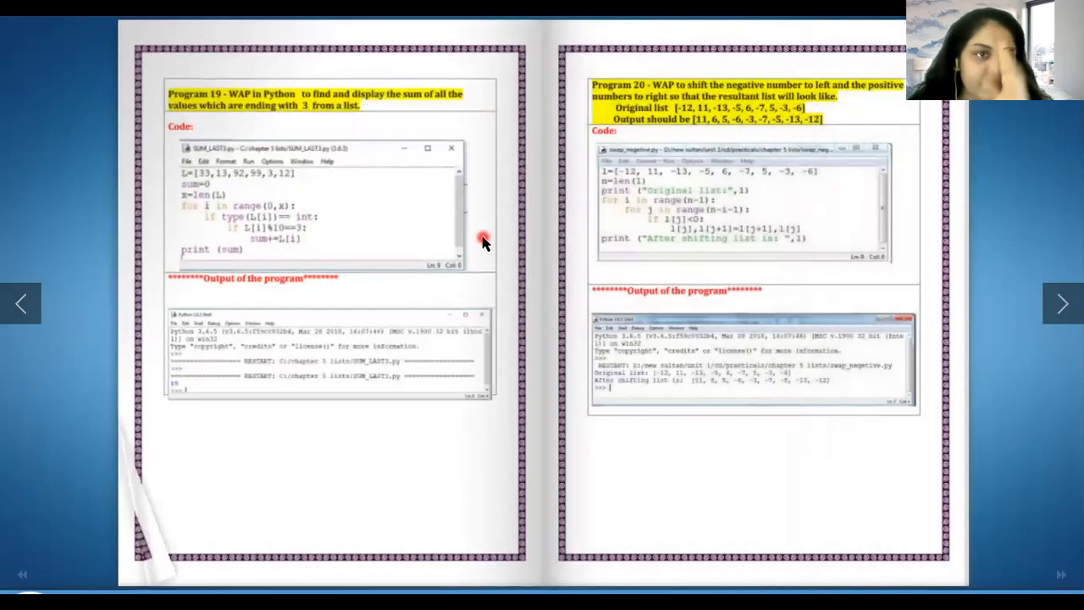
{"action": "left_click", "coordinate": [17, 299]}
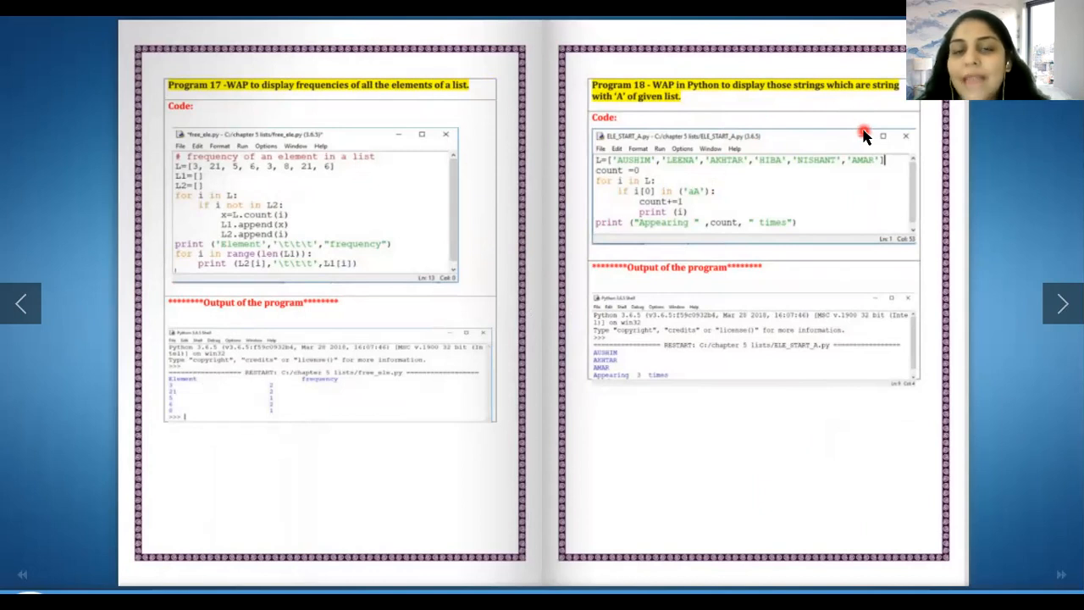
{"action": "mouse_move", "coordinate": [656, 197]}
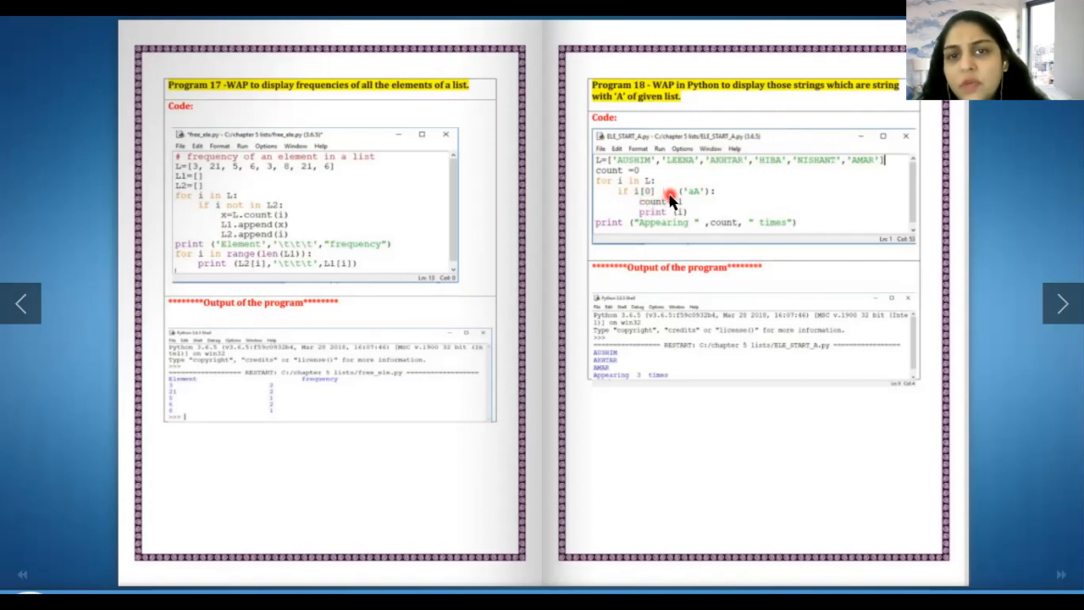
{"action": "mouse_move", "coordinate": [730, 202]}
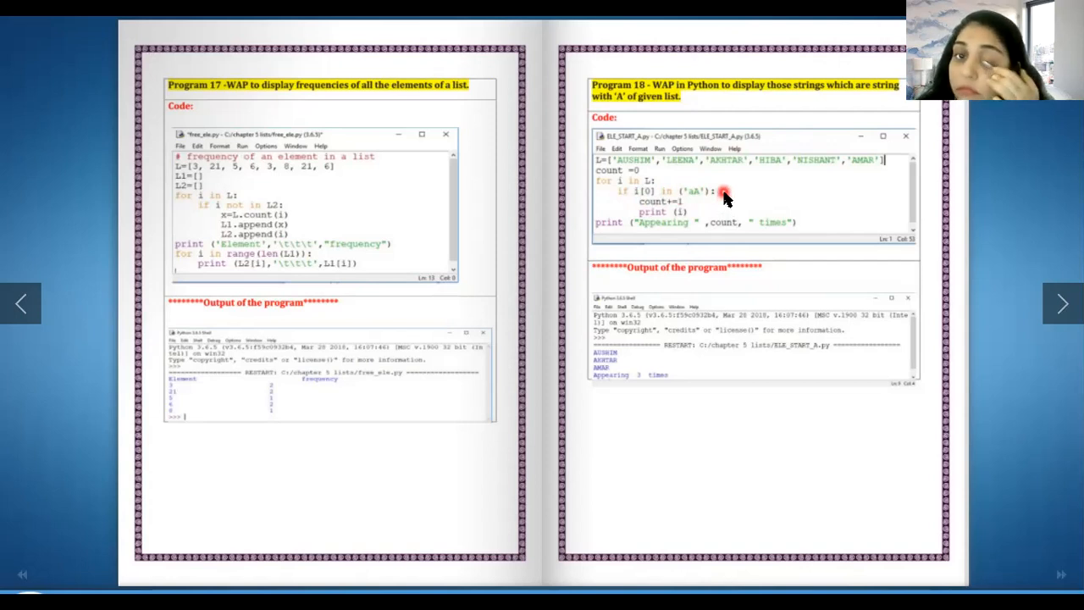
{"action": "left_click", "coordinate": [1061, 303]}
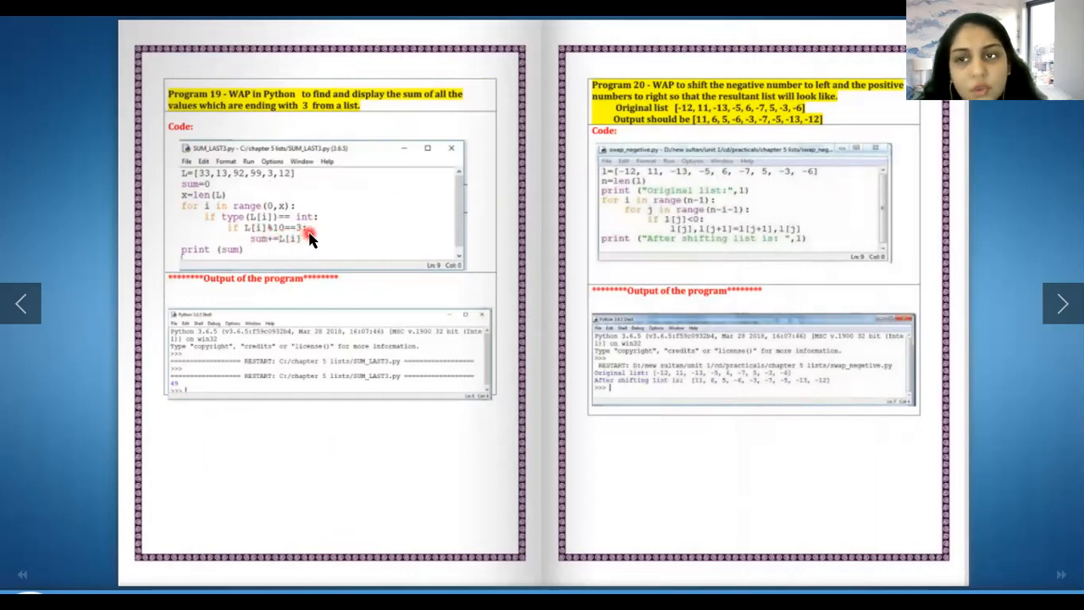
{"action": "mouse_move", "coordinate": [291, 243]}
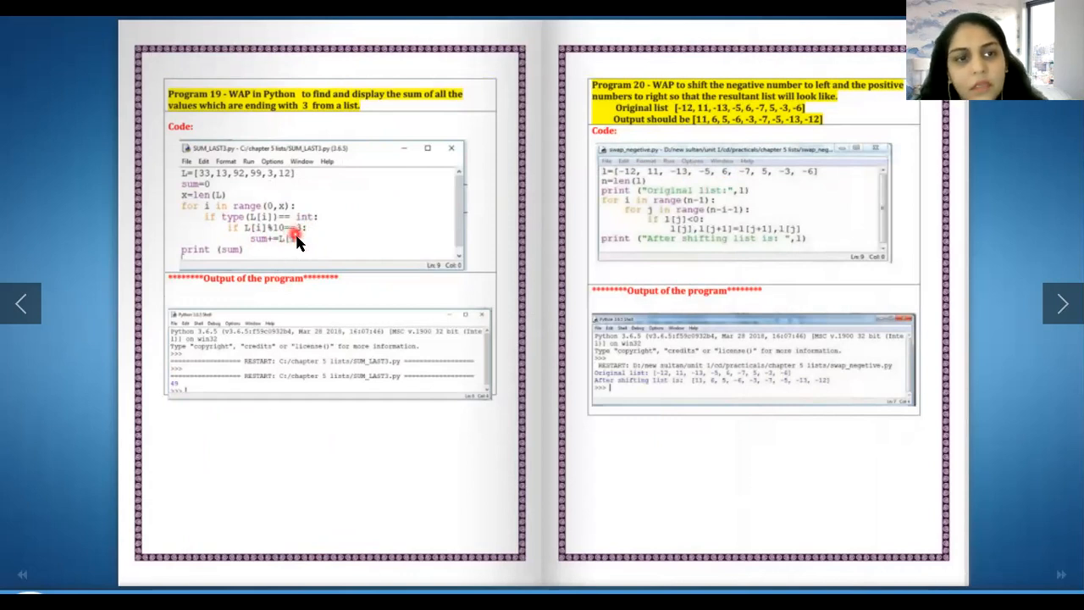
{"action": "mouse_move", "coordinate": [236, 176]}
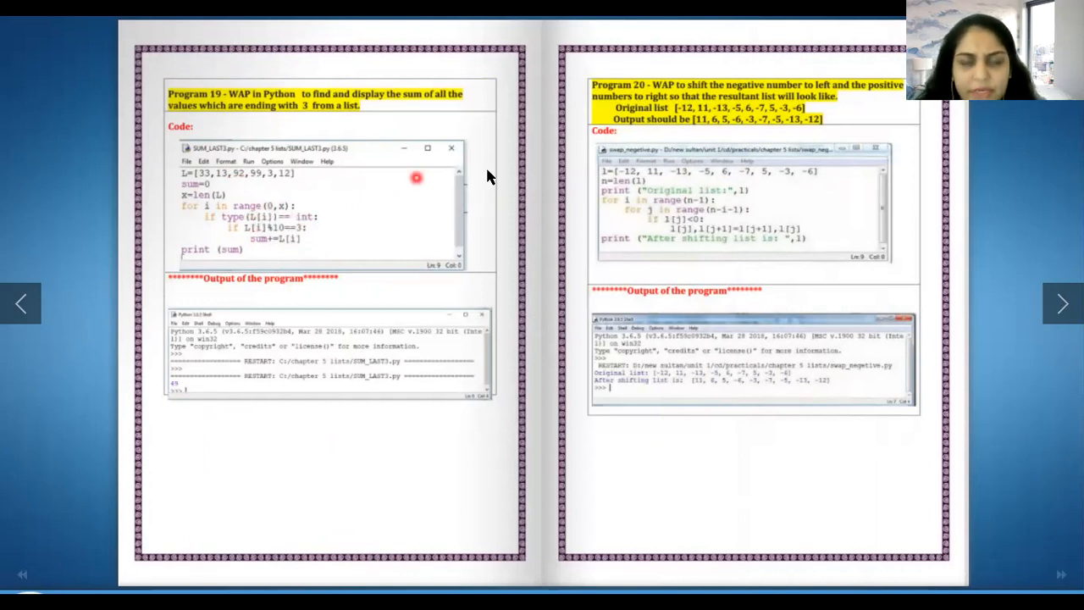
{"action": "mouse_move", "coordinate": [754, 78]}
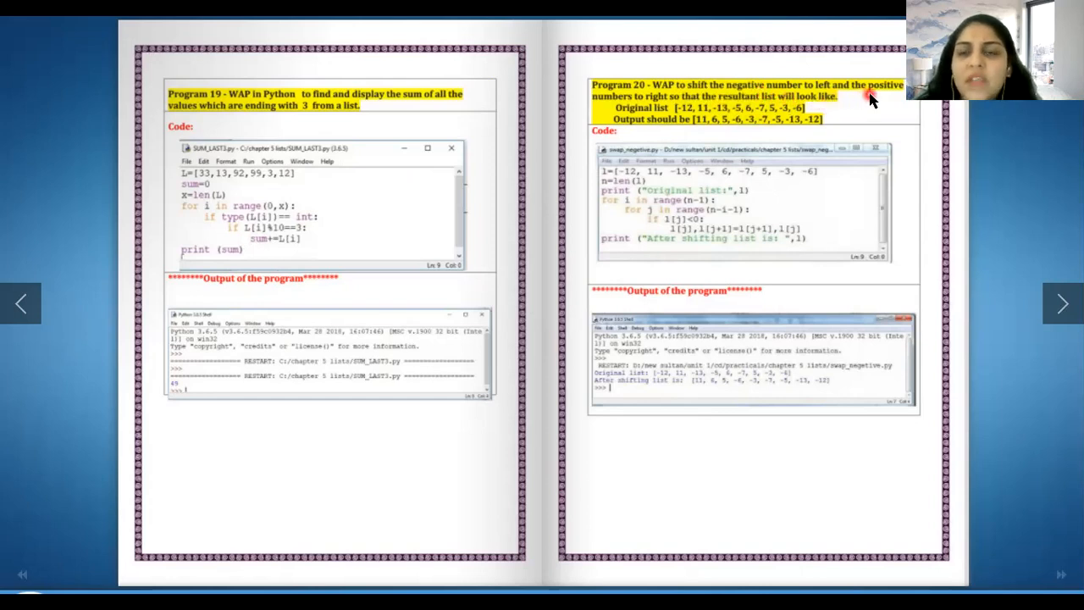
{"action": "mouse_move", "coordinate": [690, 112]}
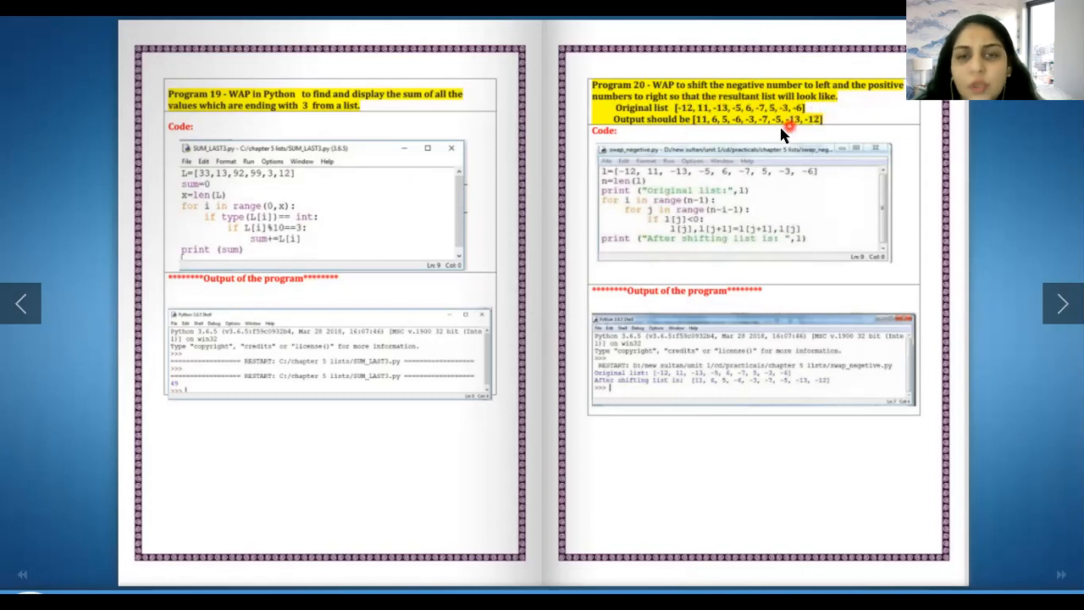
{"action": "mouse_move", "coordinate": [768, 237]}
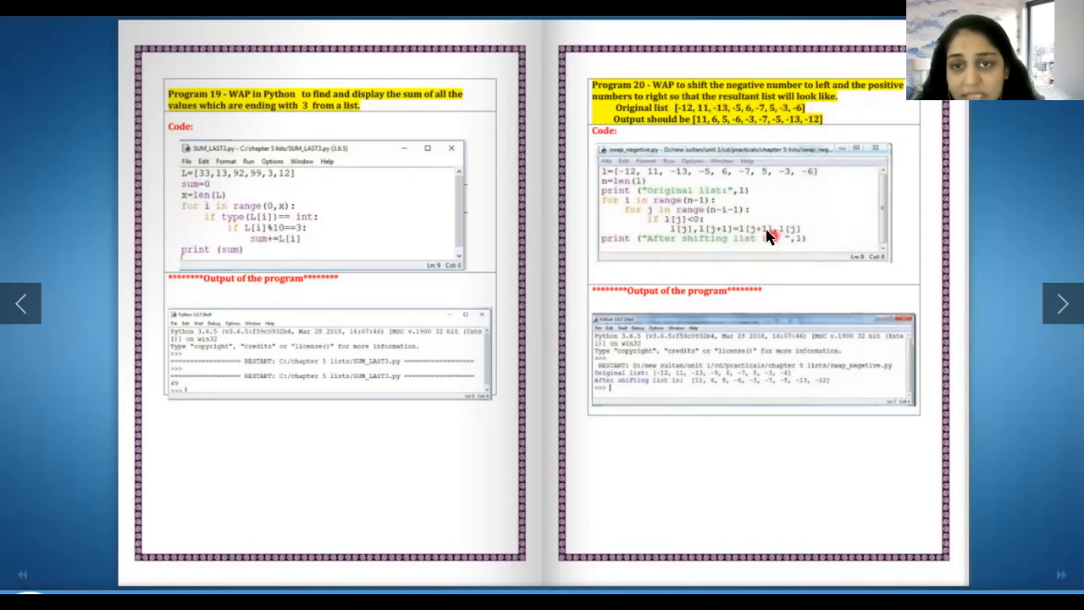
{"action": "mouse_move", "coordinate": [694, 237]}
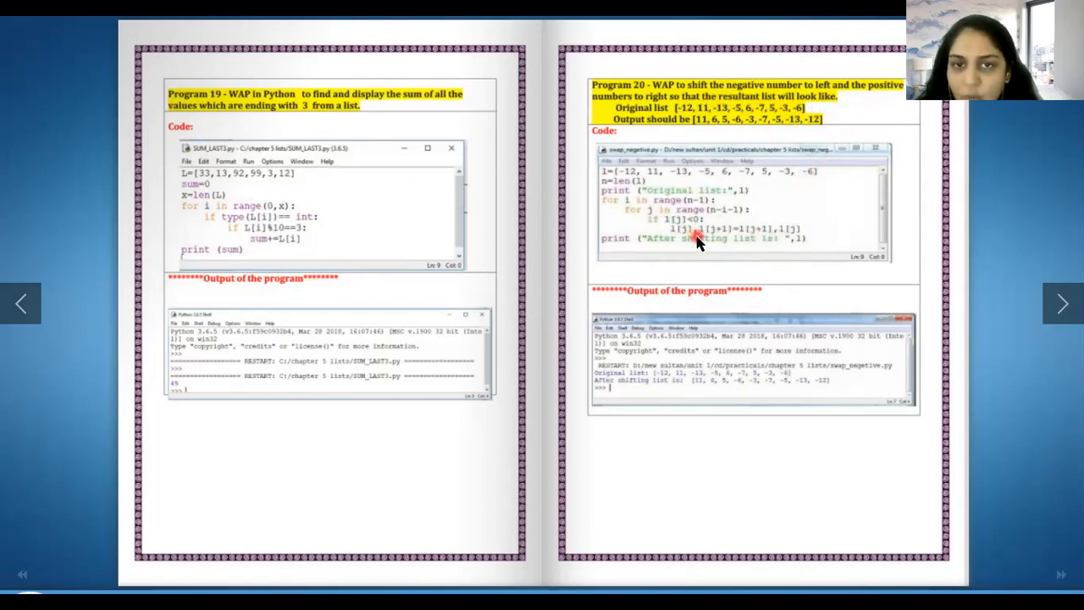
{"action": "mouse_move", "coordinate": [703, 238]}
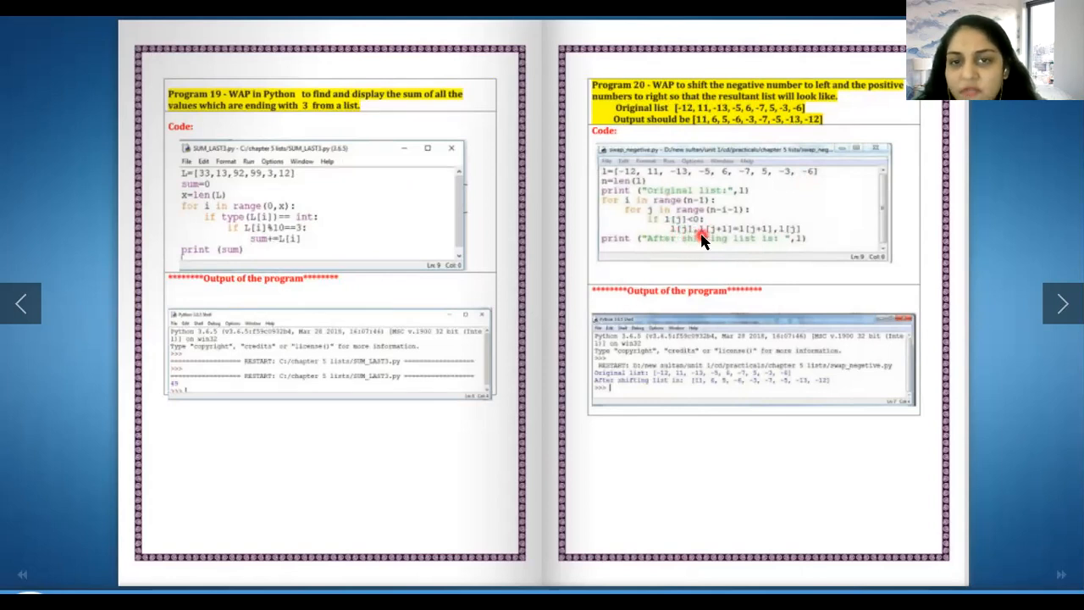
{"action": "mouse_move", "coordinate": [724, 245]}
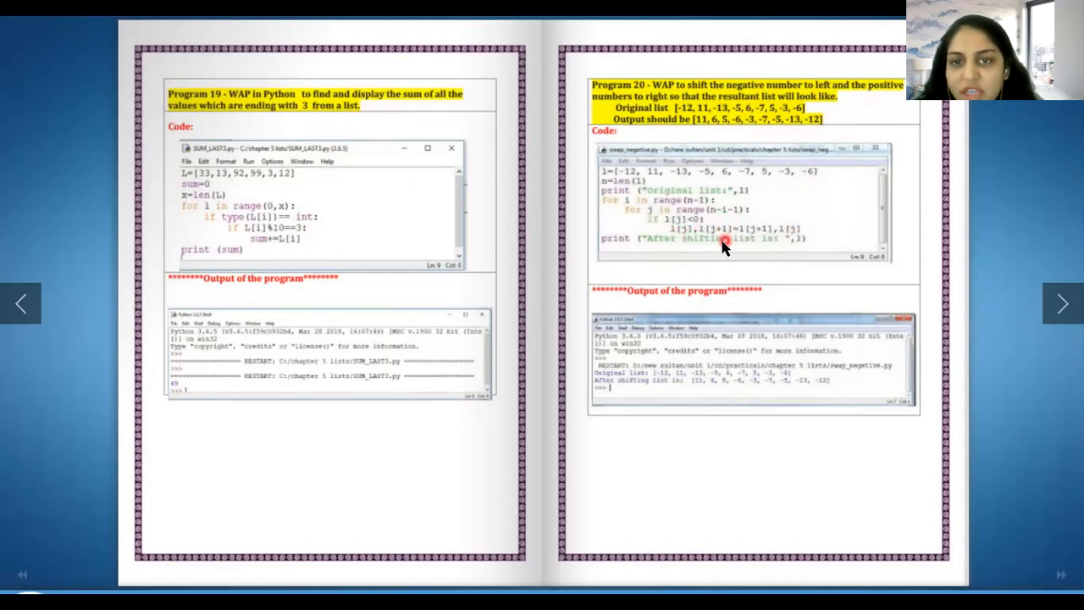
{"action": "mouse_move", "coordinate": [796, 236]}
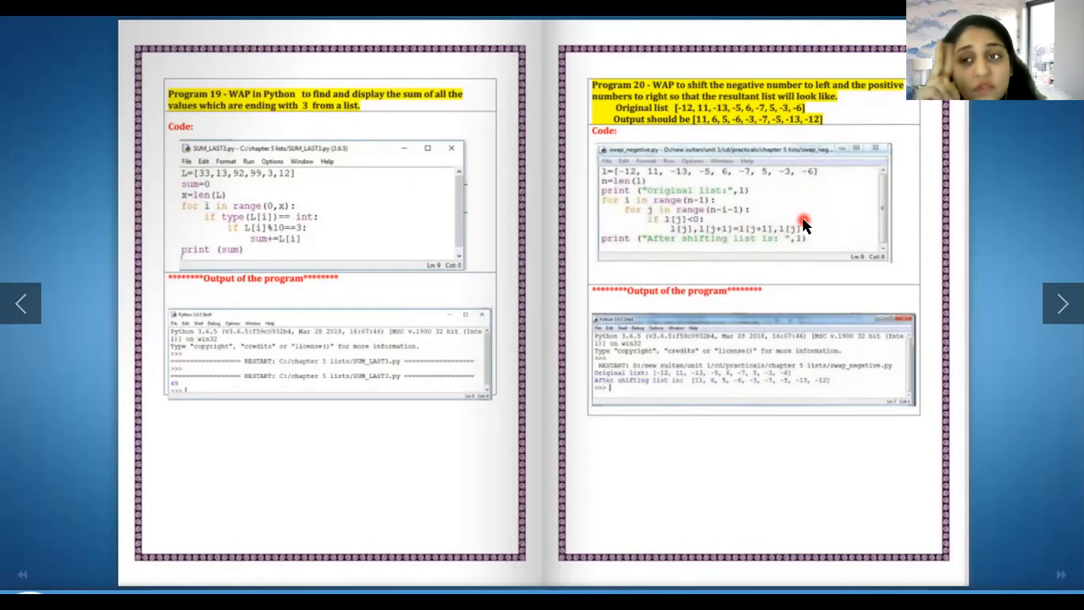
{"action": "mouse_move", "coordinate": [831, 210]}
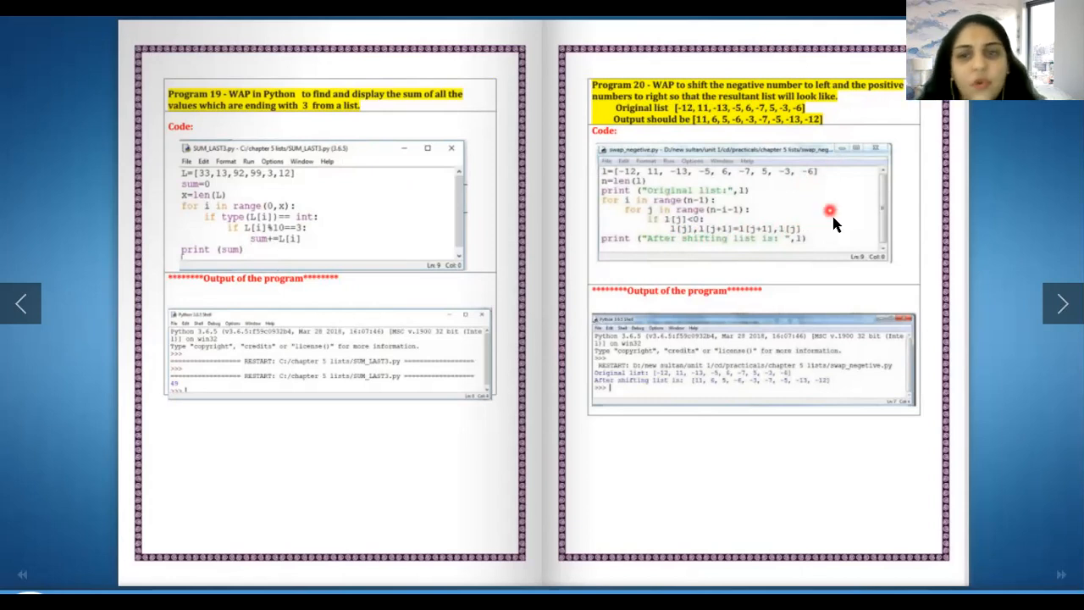
{"action": "mouse_move", "coordinate": [723, 231]}
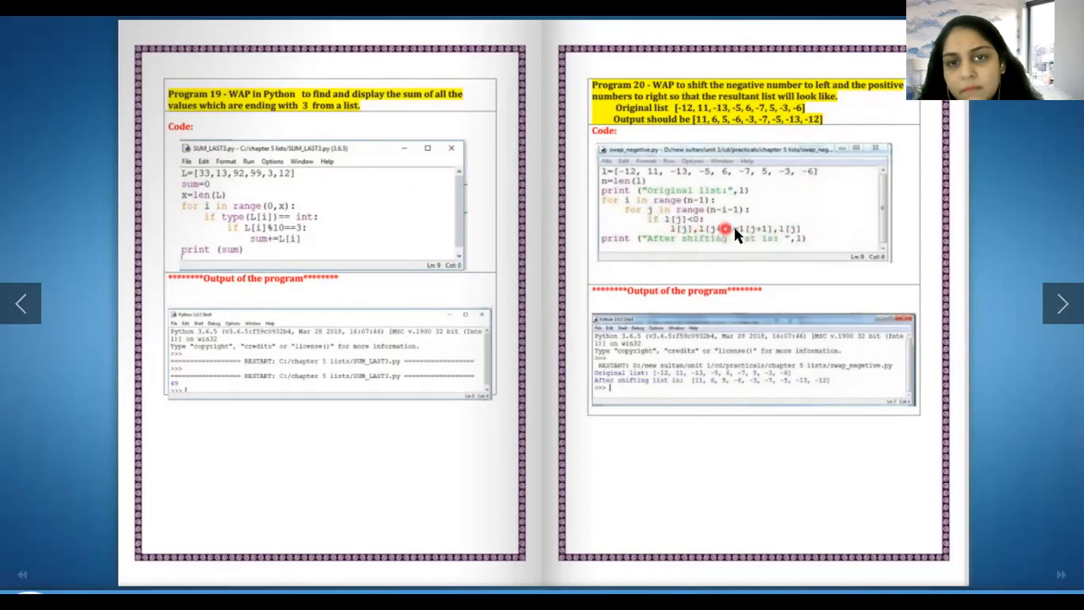
{"action": "mouse_move", "coordinate": [812, 227]}
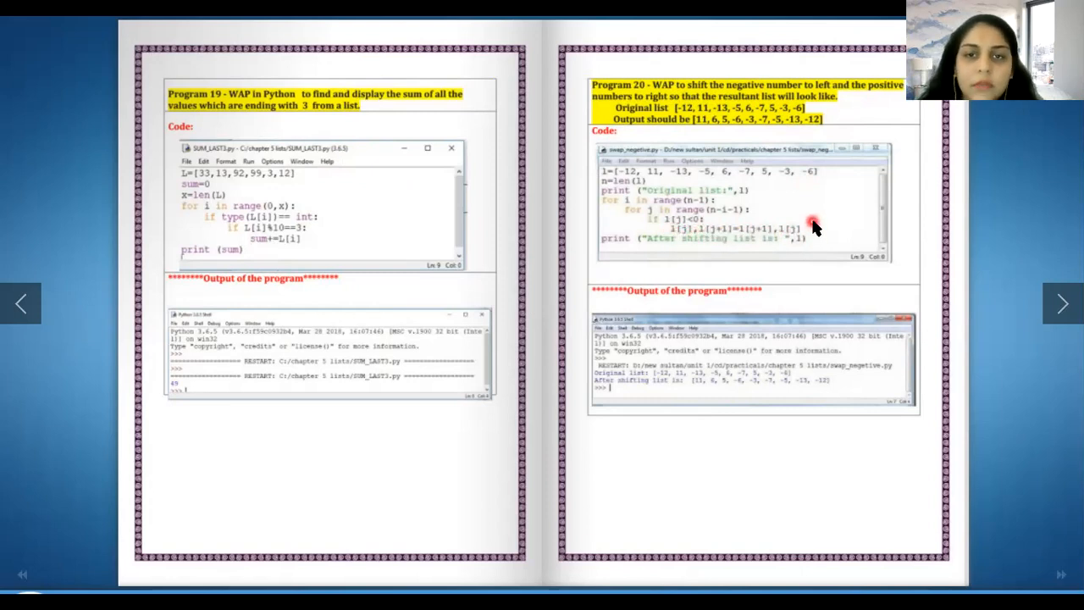
Advance one spread to Program 21's value swap and Program 22's tuple creation
{"action": "left_click", "coordinate": [1063, 304]}
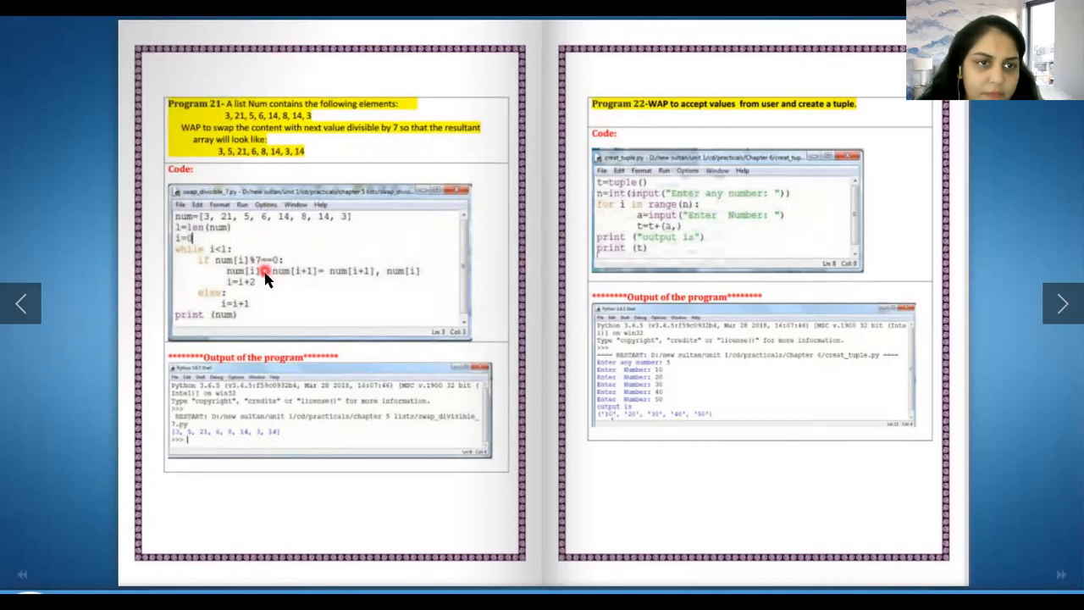
{"action": "mouse_move", "coordinate": [245, 269]}
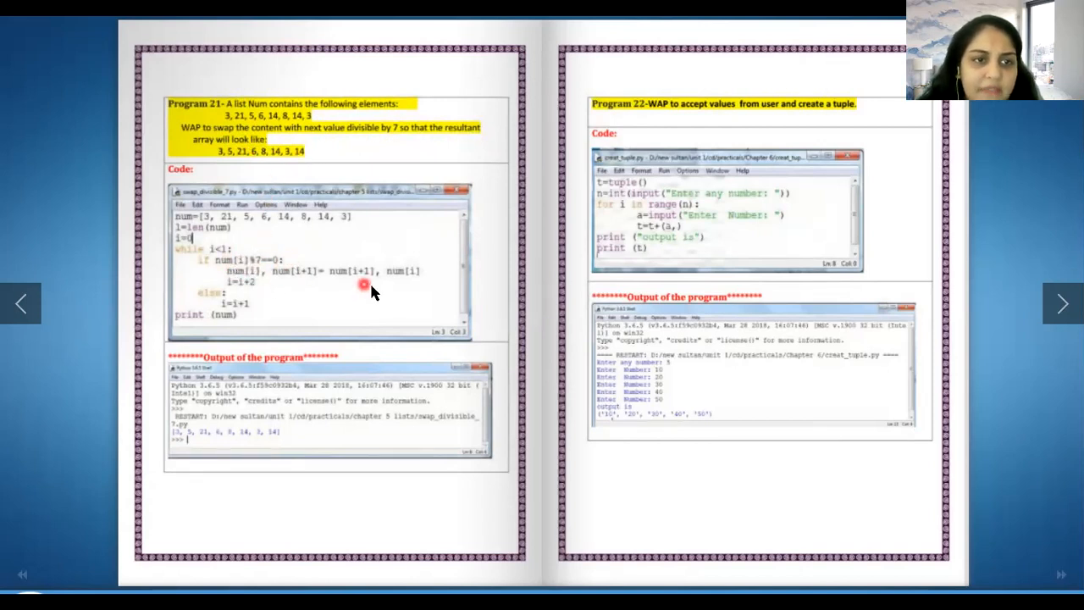
{"action": "mouse_move", "coordinate": [372, 286]}
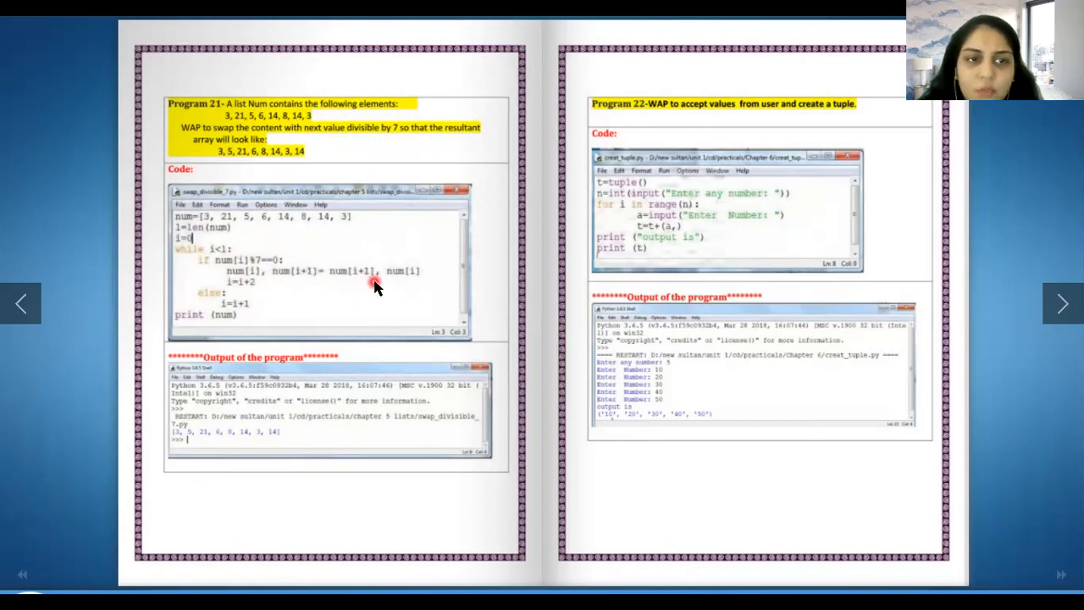
{"action": "mouse_move", "coordinate": [359, 294]}
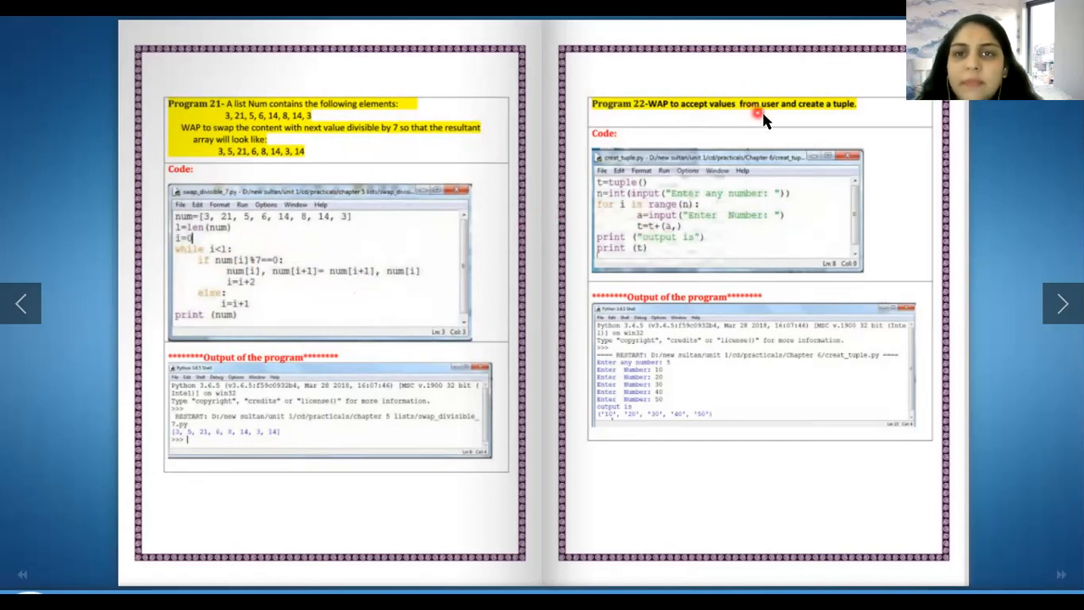
{"action": "mouse_move", "coordinate": [856, 116]}
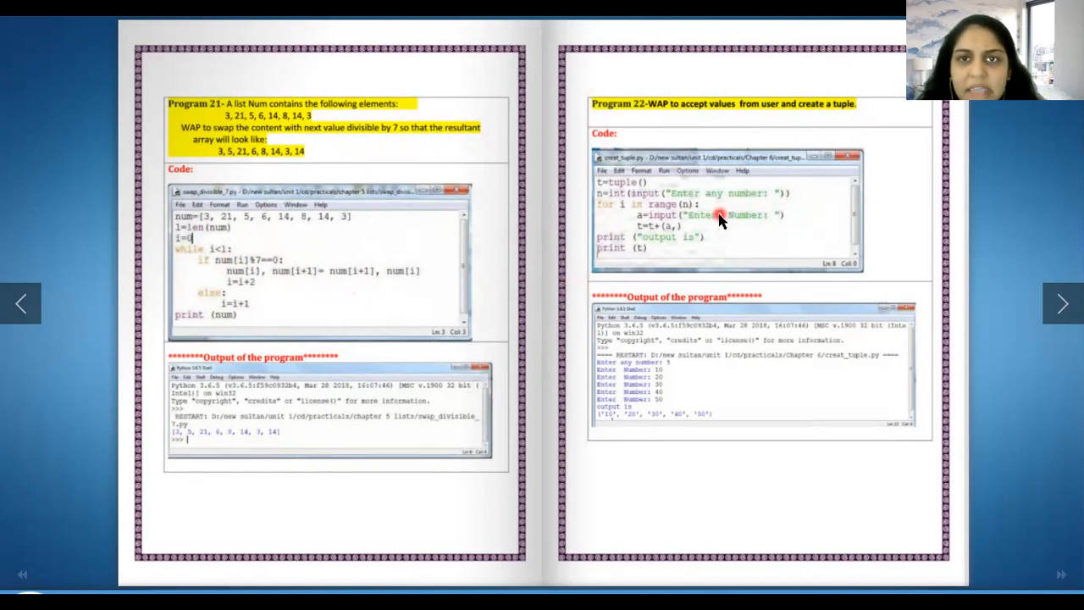
{"action": "mouse_move", "coordinate": [671, 215]}
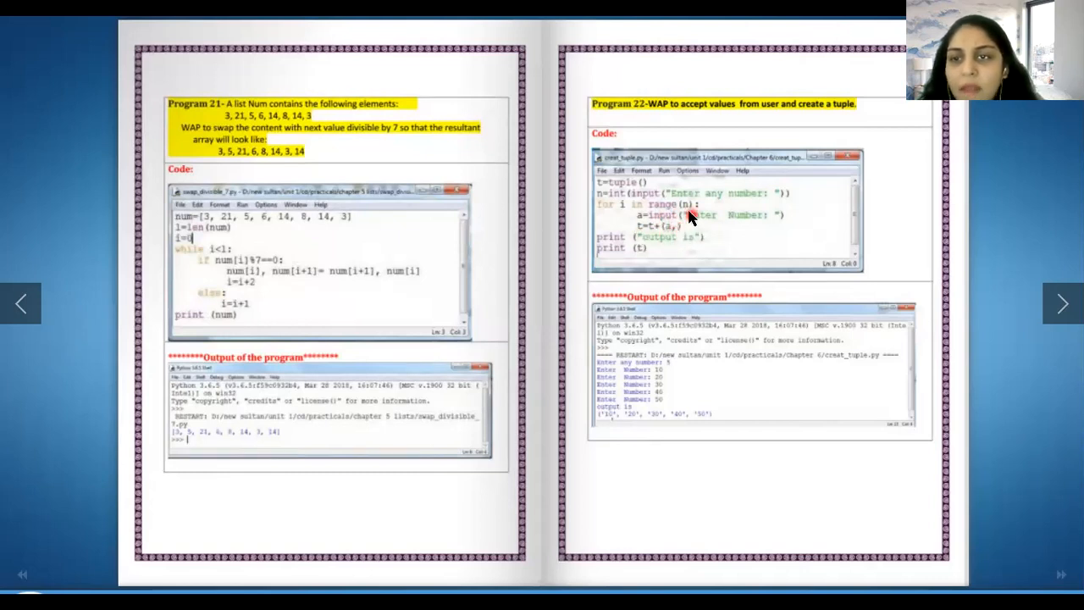
{"action": "mouse_move", "coordinate": [652, 227]}
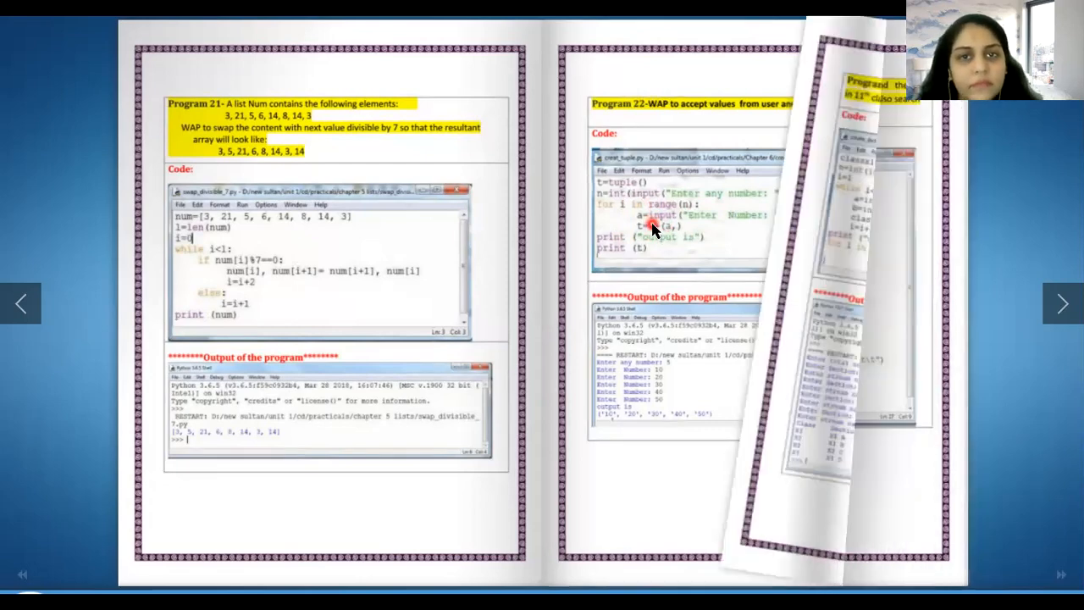
Advance to the last spread: Program 23's class-sections and Program 24's country-capital dictionaries
{"action": "left_click", "coordinate": [1062, 303]}
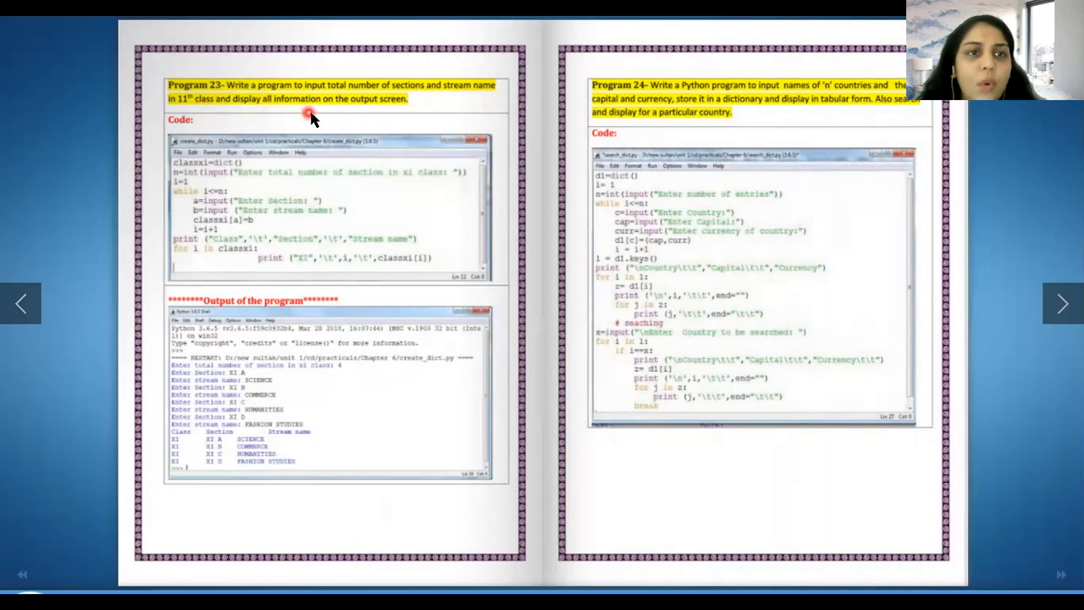
{"action": "mouse_move", "coordinate": [417, 101]}
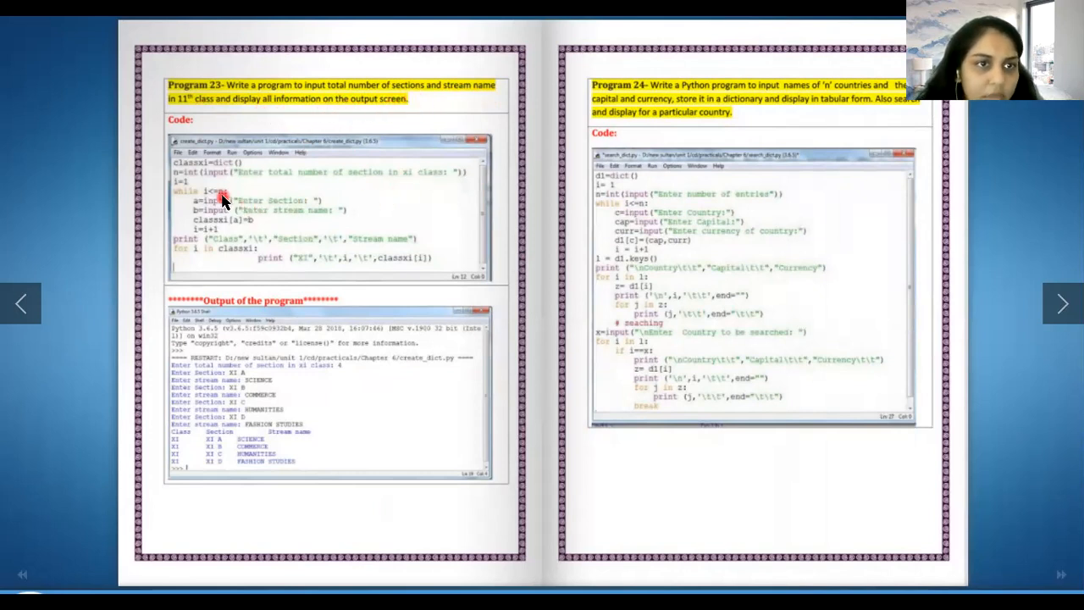
{"action": "mouse_move", "coordinate": [237, 171]}
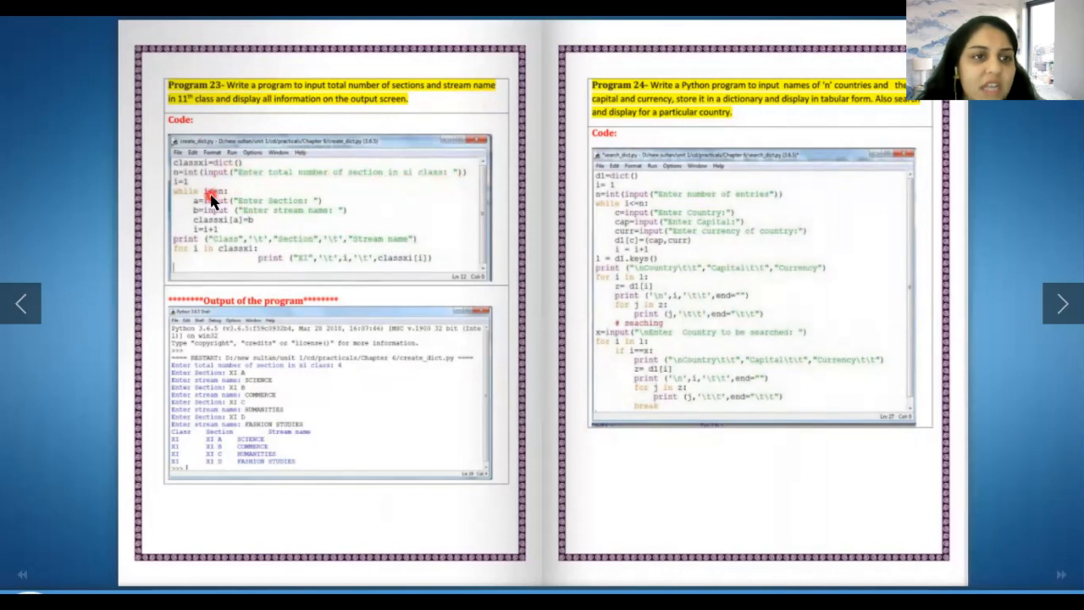
{"action": "mouse_move", "coordinate": [258, 212]}
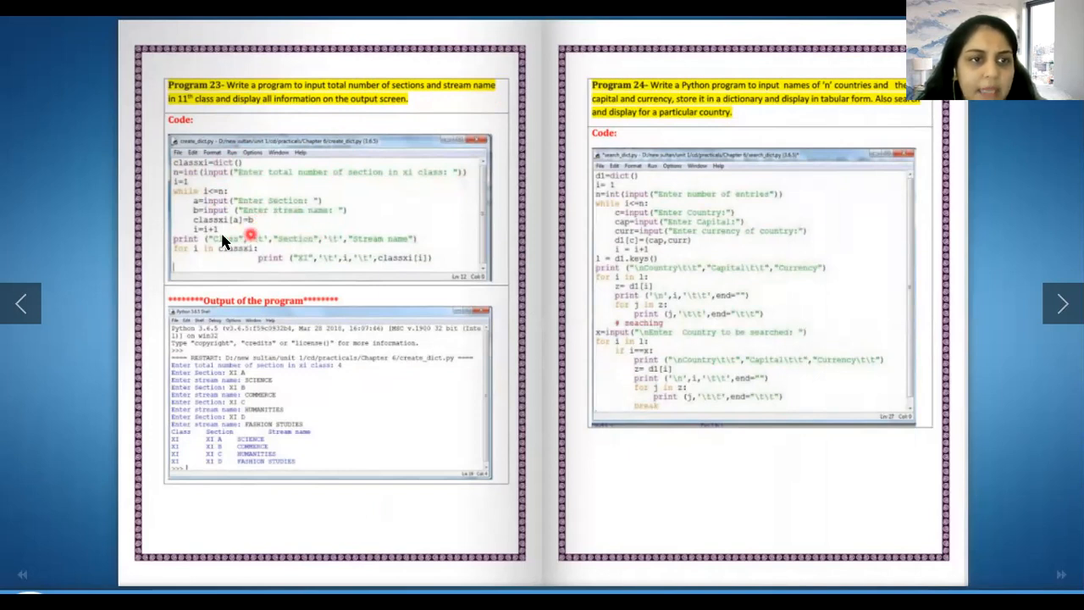
{"action": "mouse_move", "coordinate": [322, 462]}
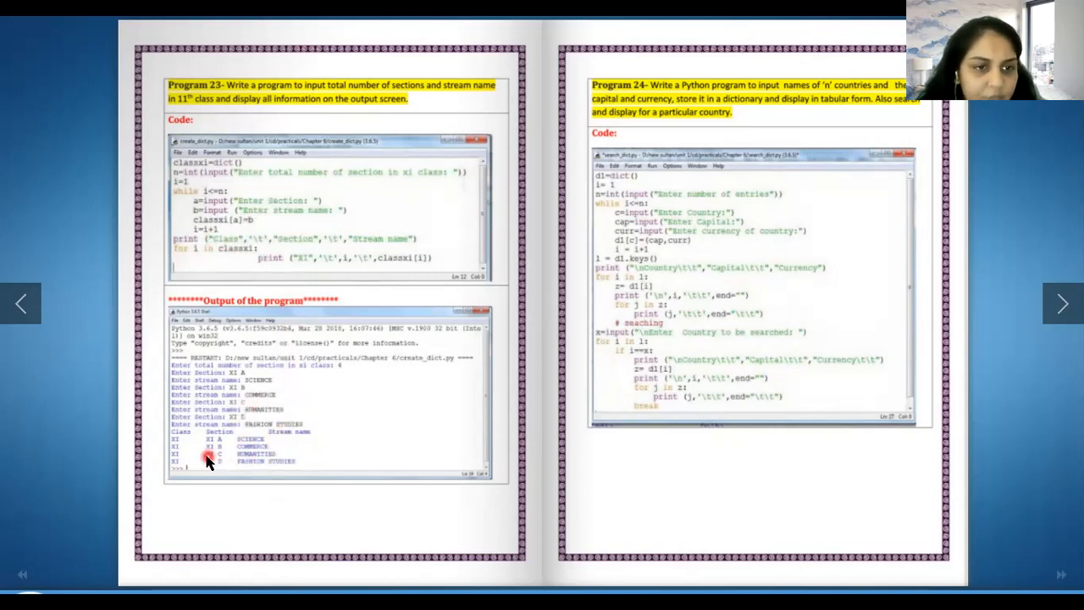
{"action": "mouse_move", "coordinate": [238, 452]}
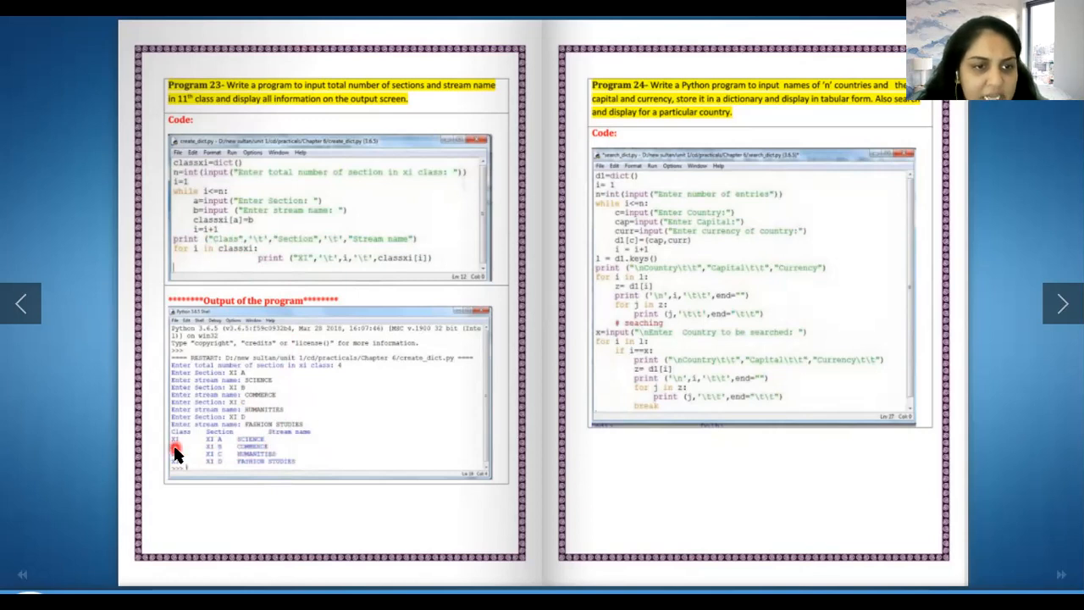
{"action": "mouse_move", "coordinate": [225, 455]}
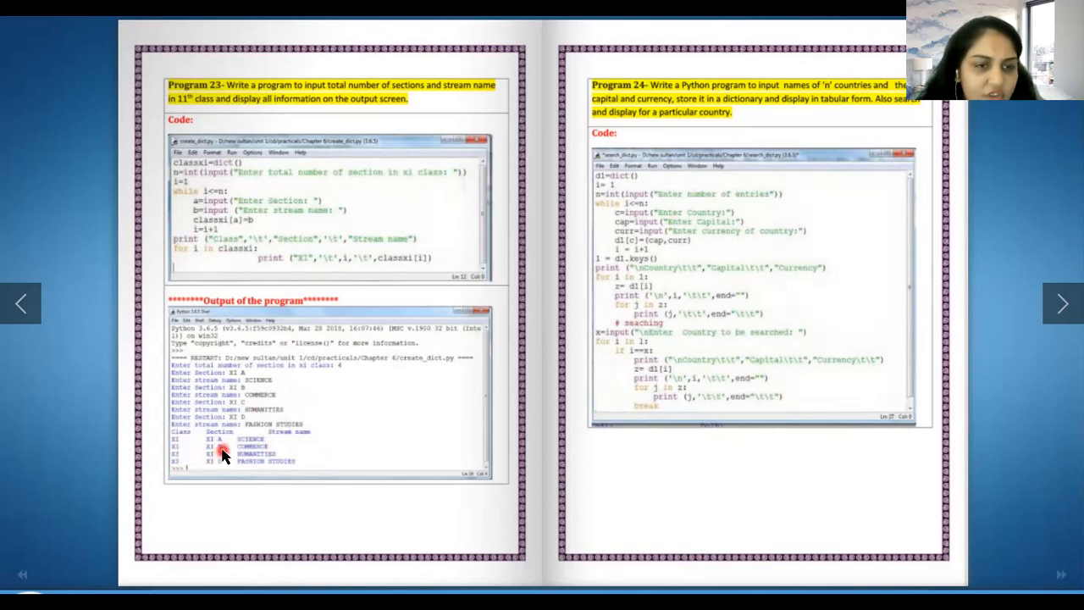
{"action": "mouse_move", "coordinate": [267, 461]}
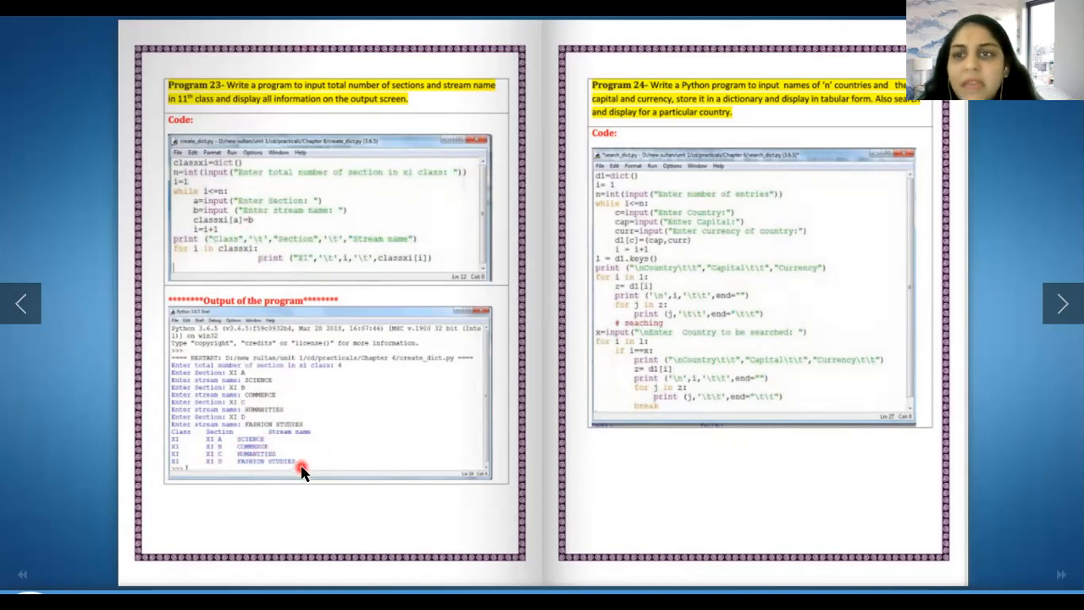
{"action": "mouse_move", "coordinate": [255, 223]}
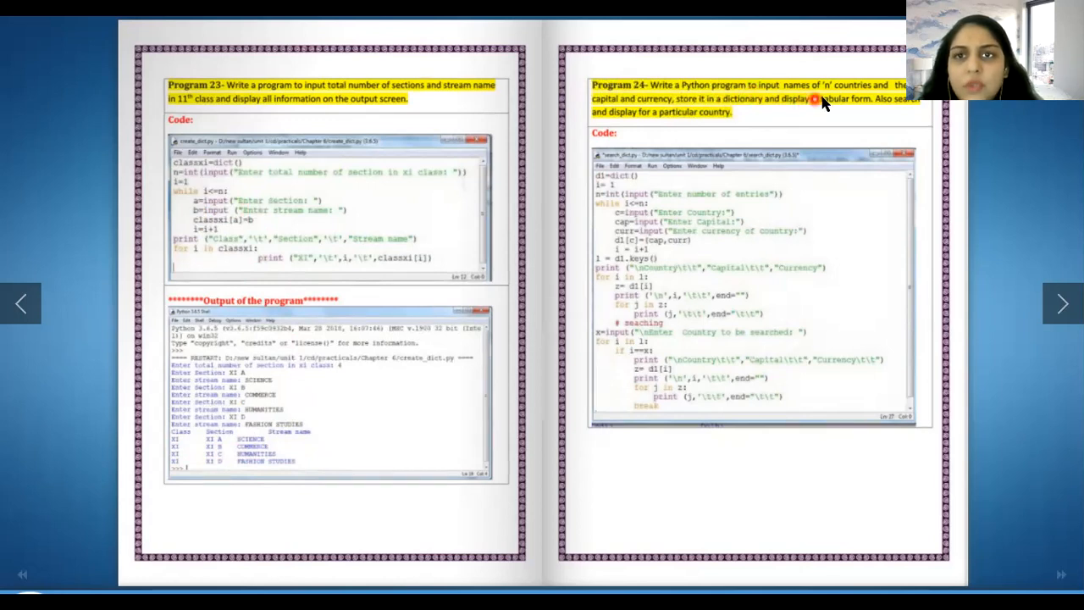
{"action": "mouse_move", "coordinate": [694, 132]}
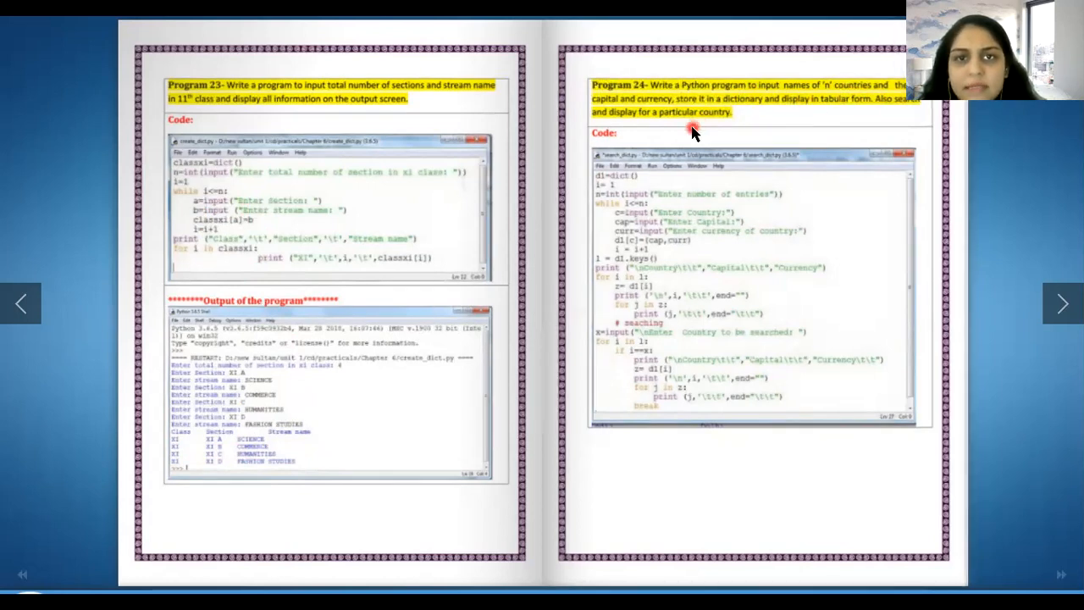
{"action": "mouse_move", "coordinate": [578, 161]}
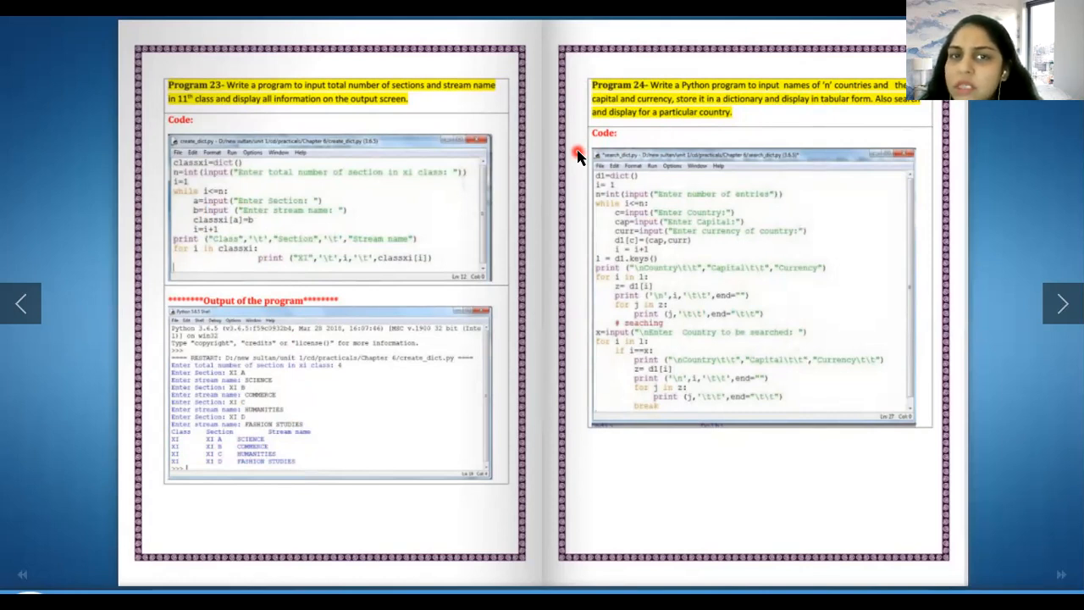
{"action": "mouse_move", "coordinate": [658, 218]}
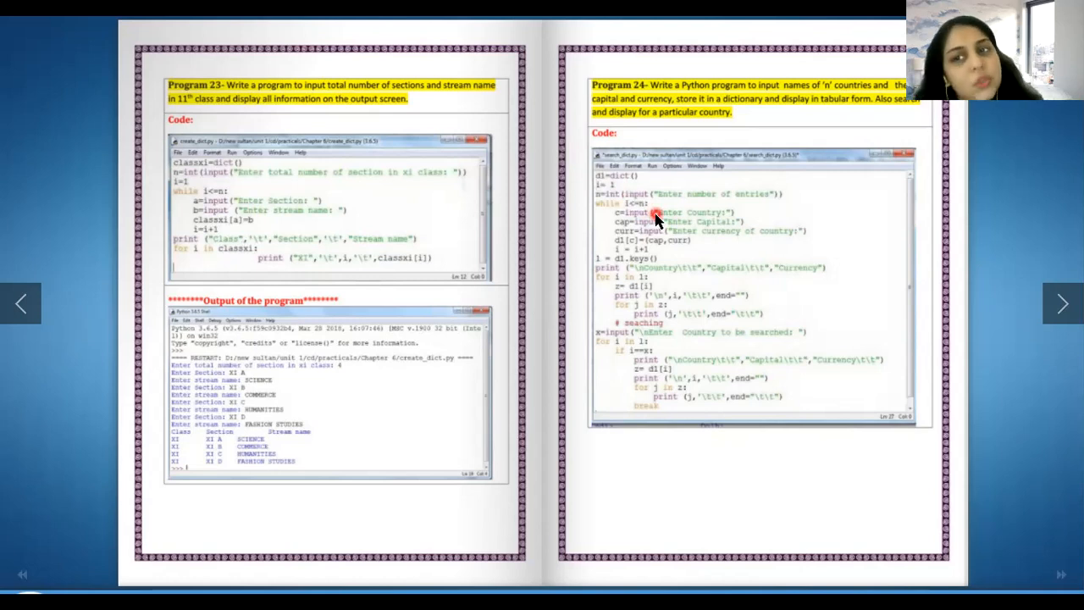
{"action": "left_click", "coordinate": [1061, 303]}
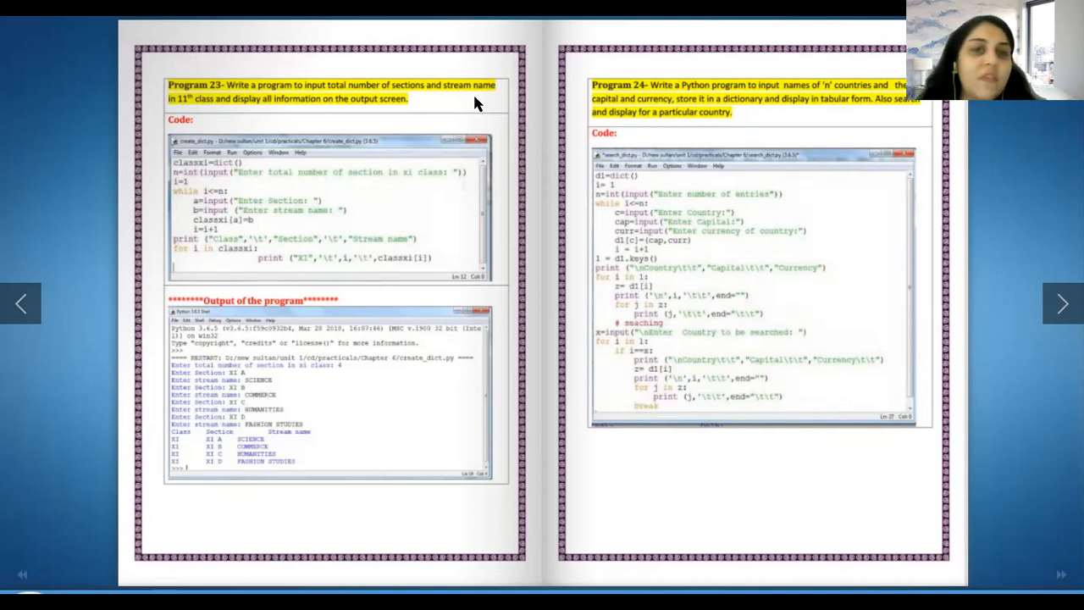
{"action": "mouse_move", "coordinate": [330, 113]}
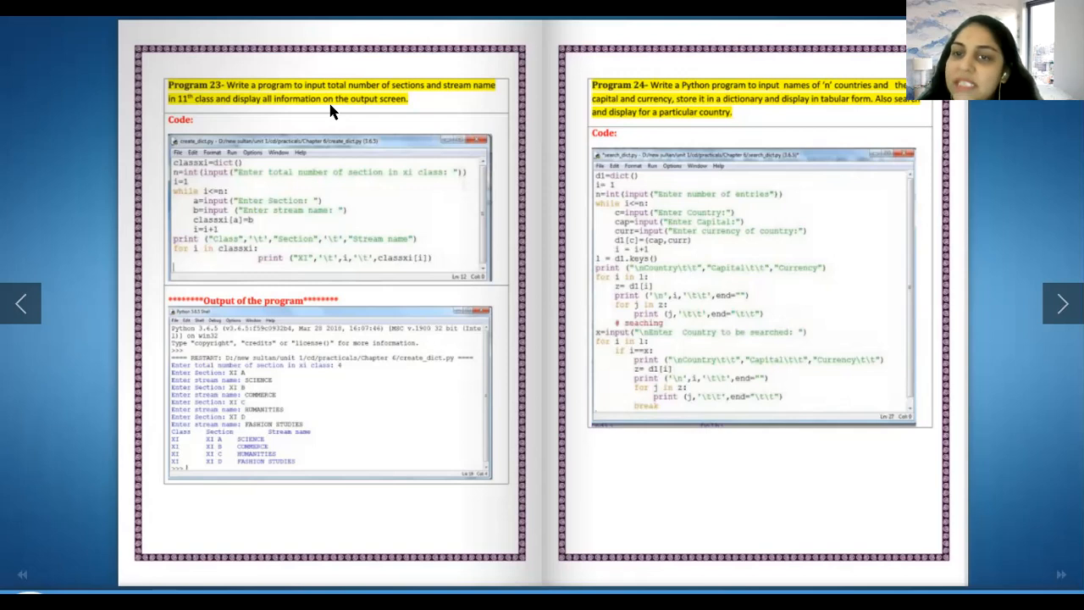